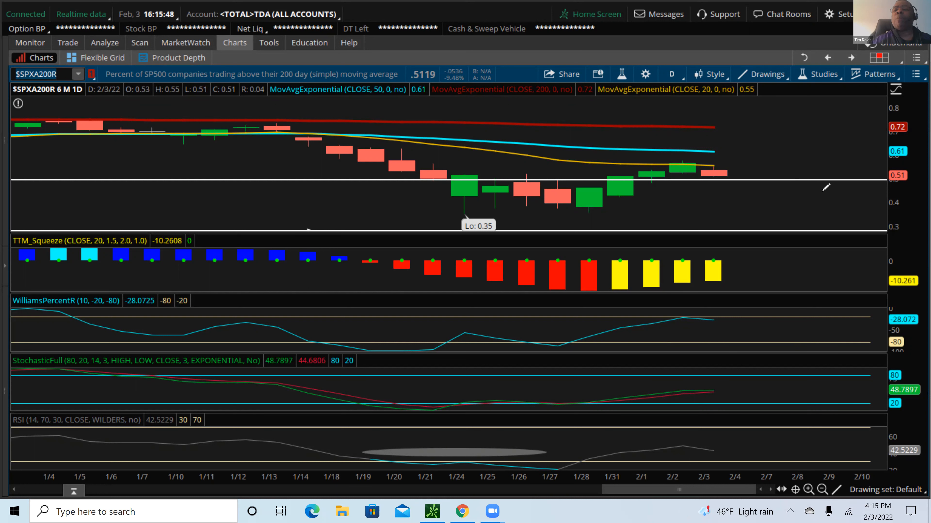
mouse_move(888, 90)
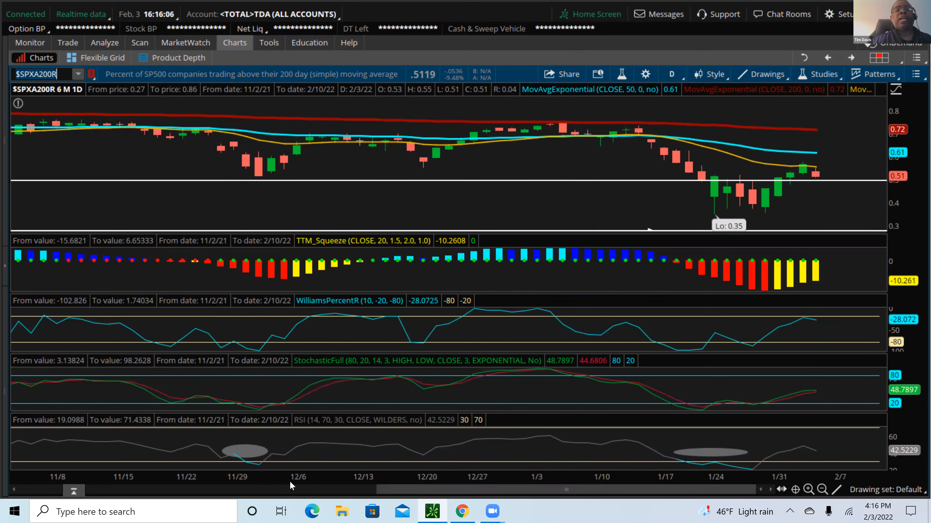
mouse_move(607, 373)
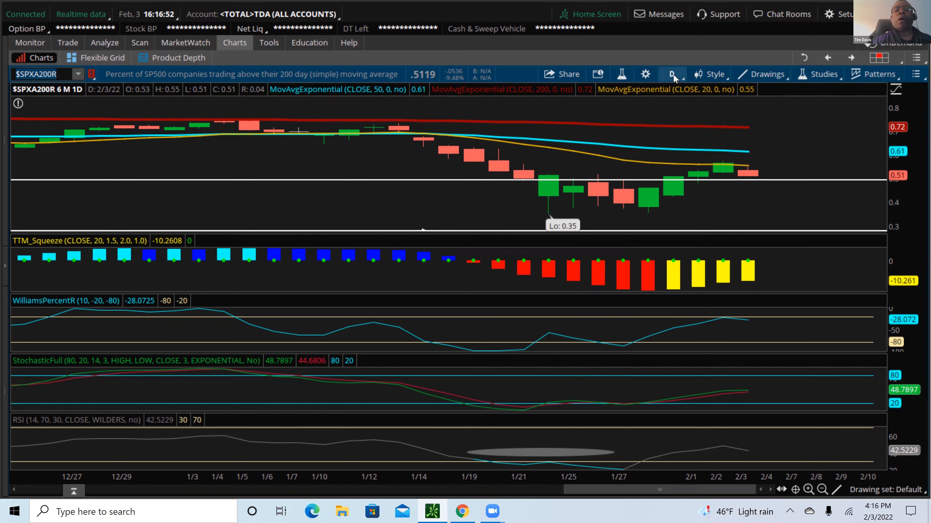
Switch the $SPXA200R chart to 3 Y : W weekly bars, then to Max : M monthly candles.
click(671, 74)
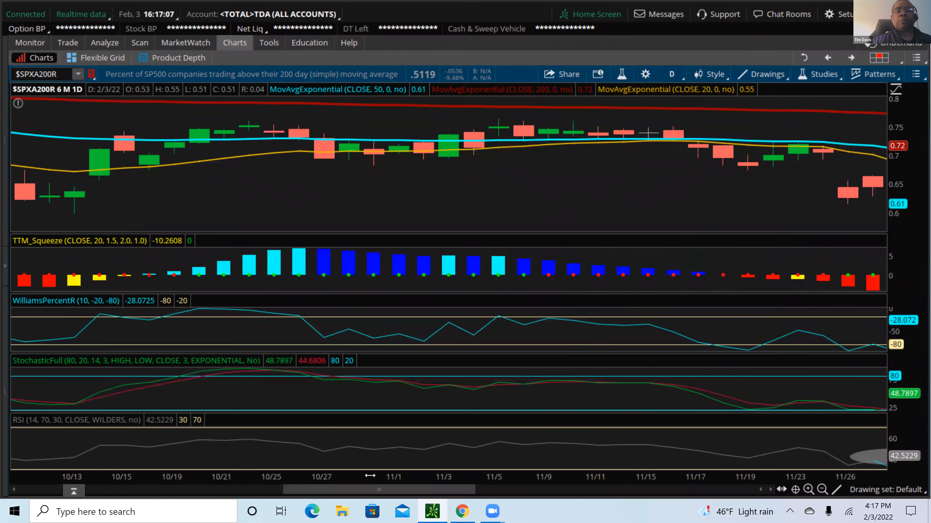
mouse_move(624, 497)
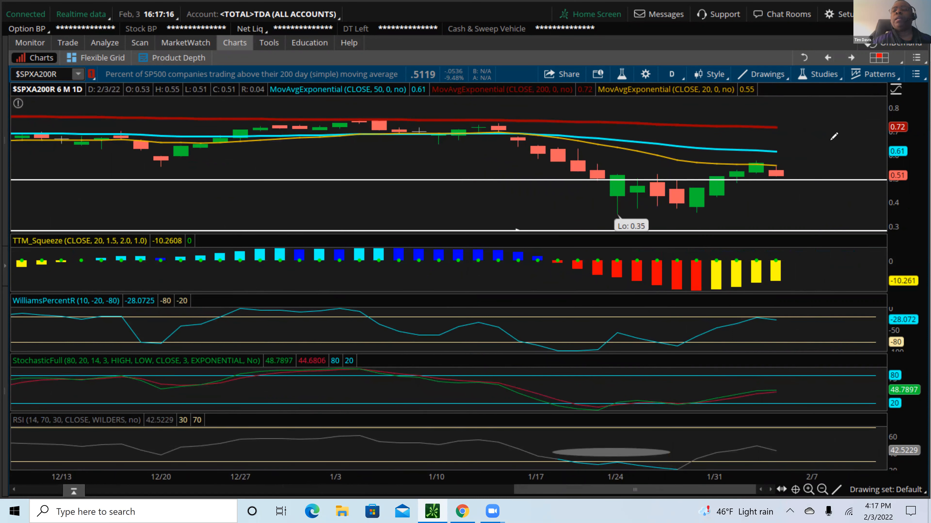
mouse_move(660, 64)
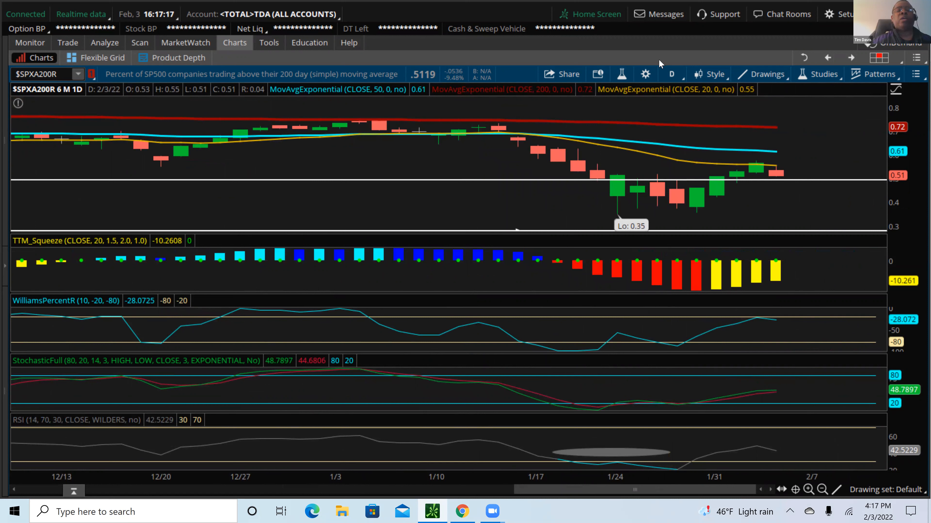
mouse_move(622, 119)
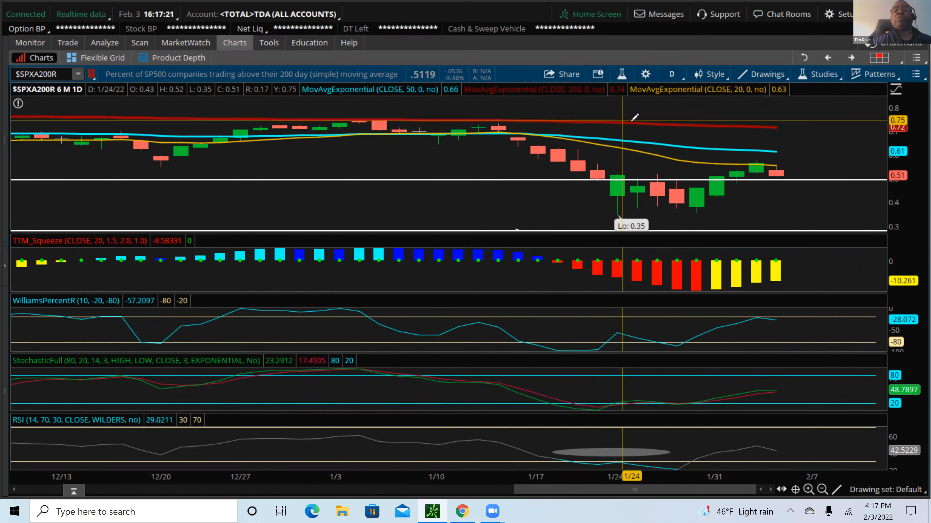
mouse_move(480, 119)
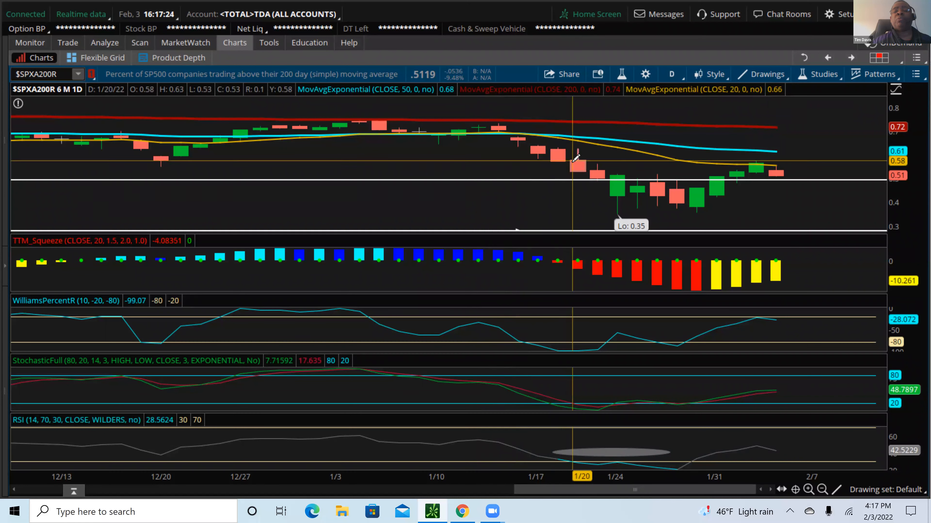
mouse_move(756, 172)
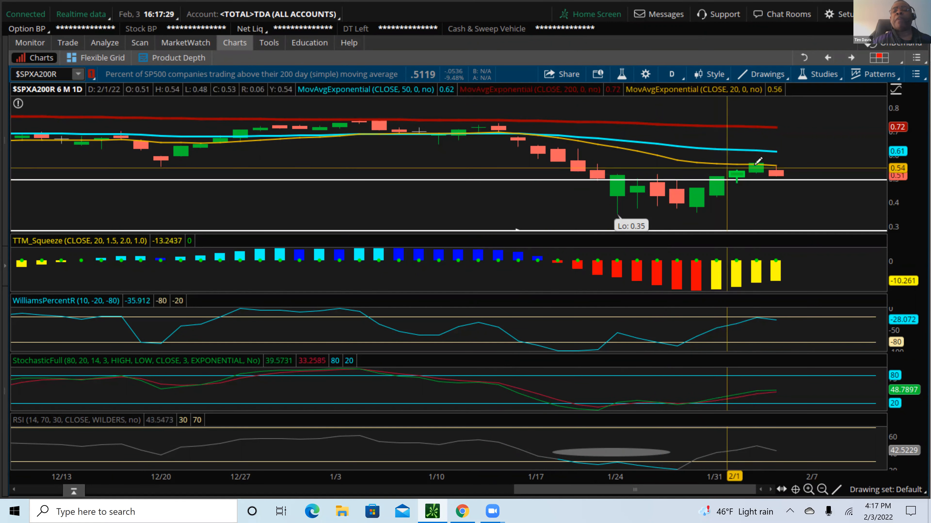
mouse_move(468, 160)
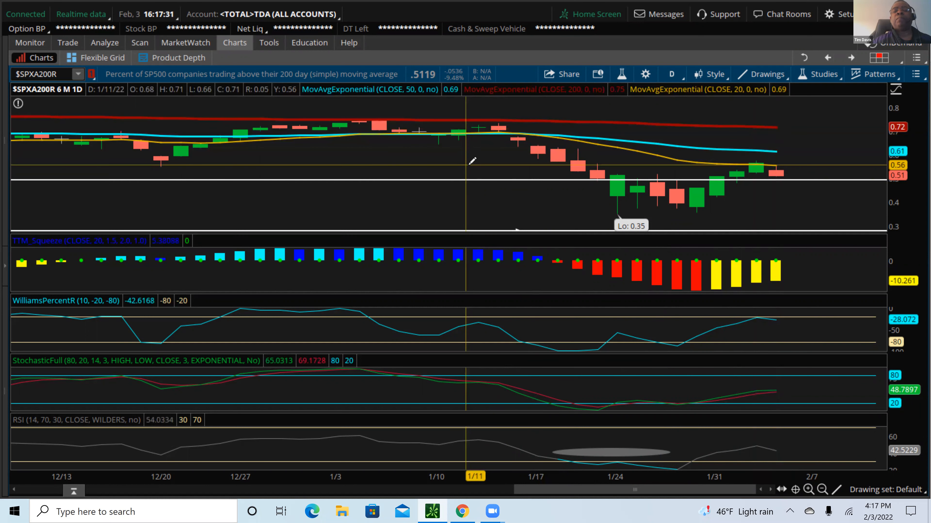
mouse_move(442, 172)
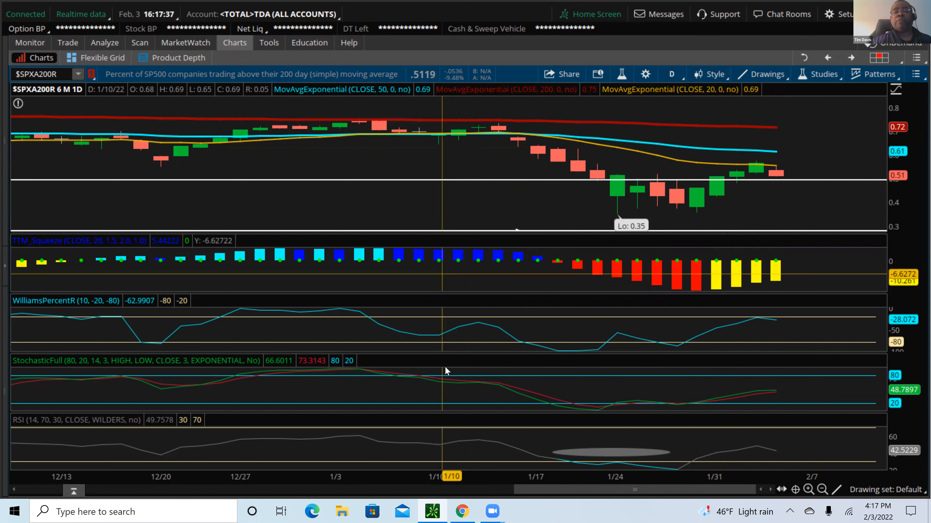
mouse_move(508, 128)
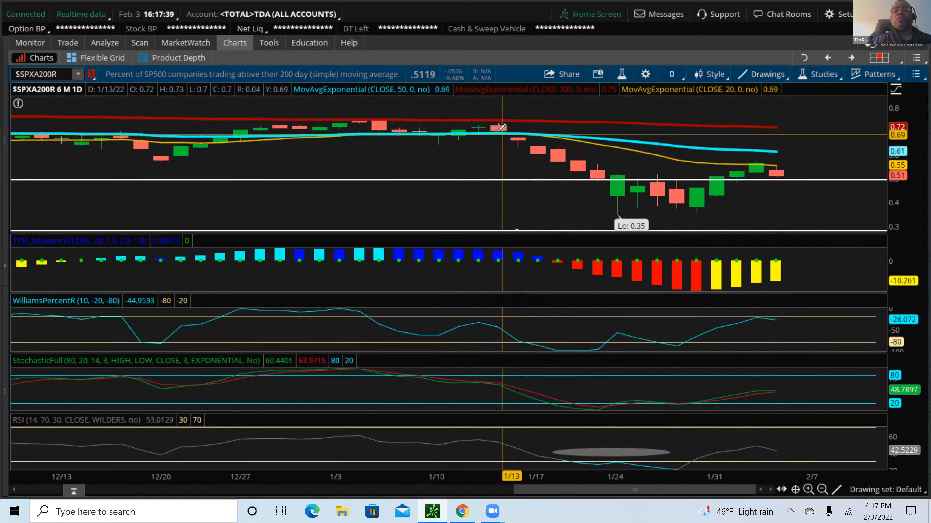
mouse_move(594, 460)
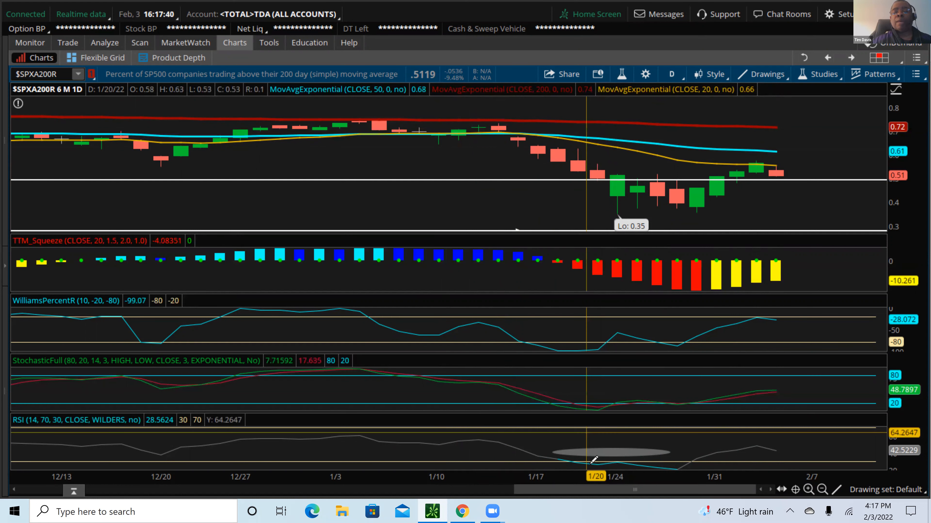
mouse_move(623, 460)
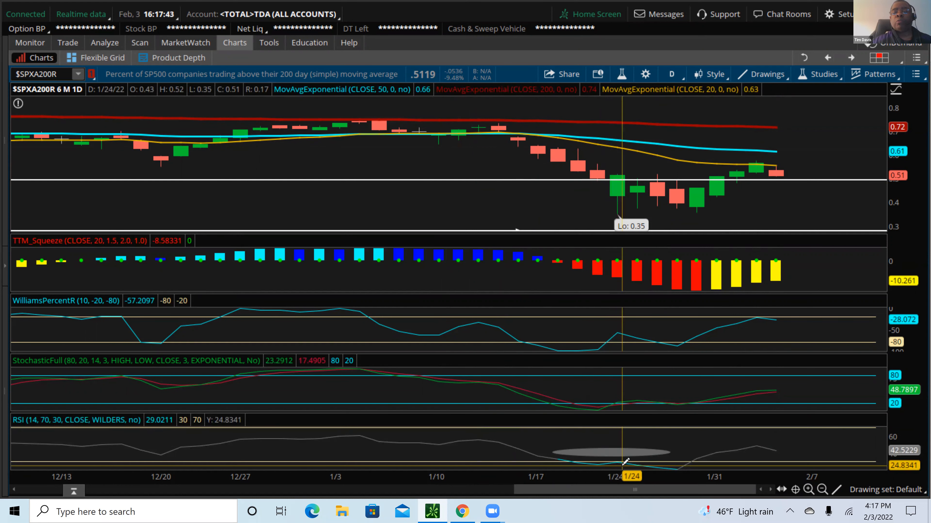
mouse_move(686, 457)
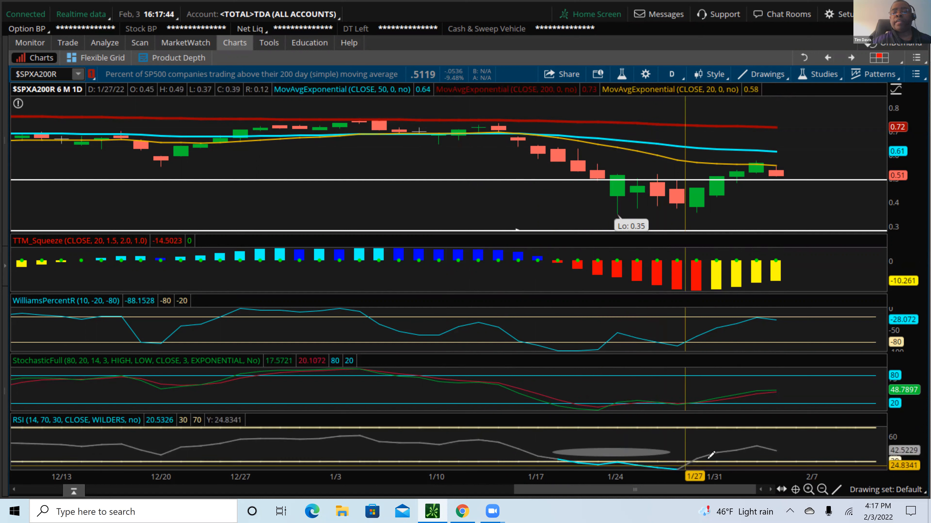
mouse_move(775, 445)
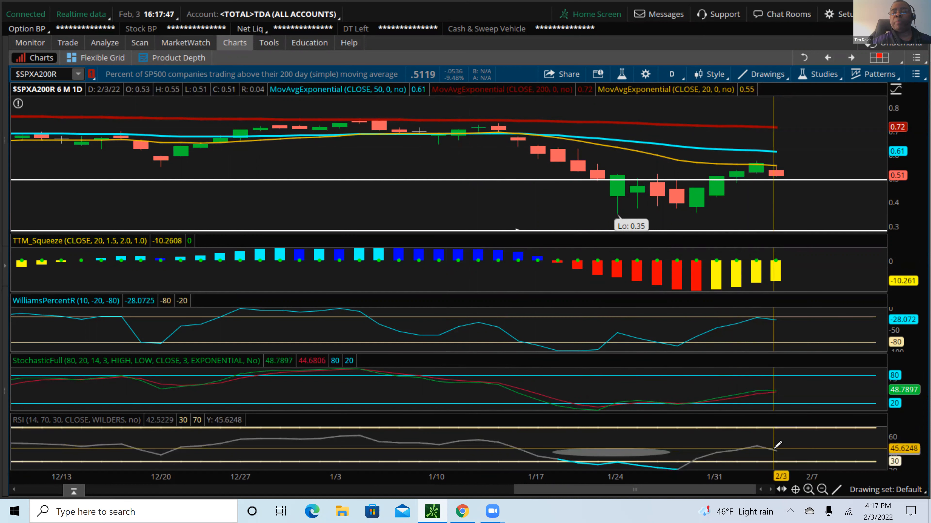
mouse_move(780, 423)
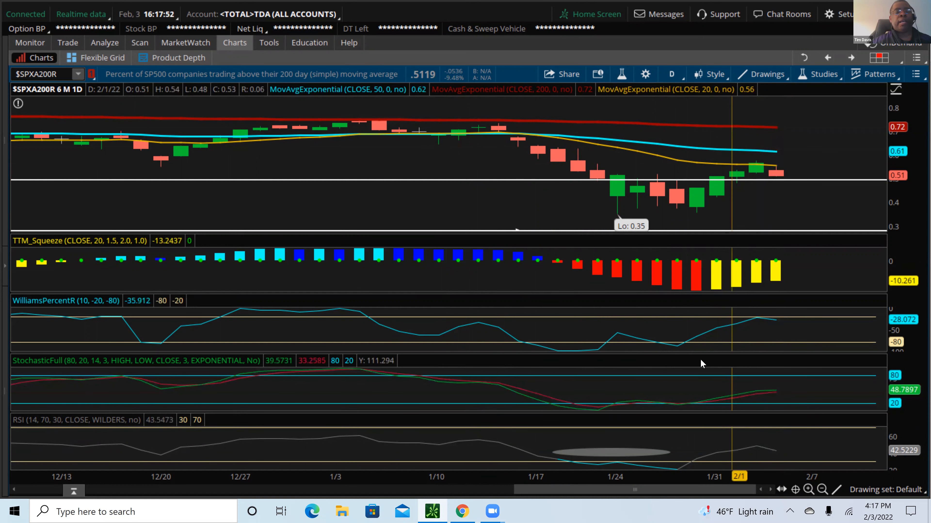
mouse_move(762, 324)
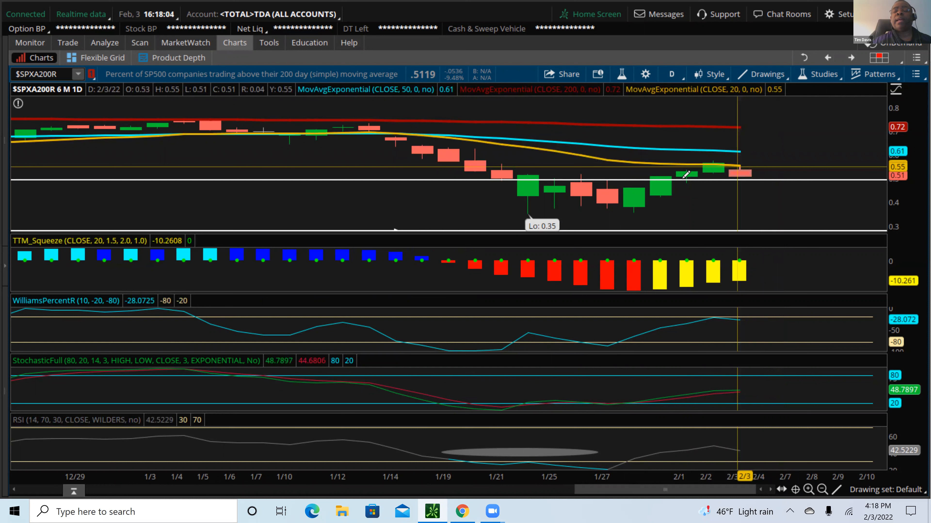
mouse_move(638, 195)
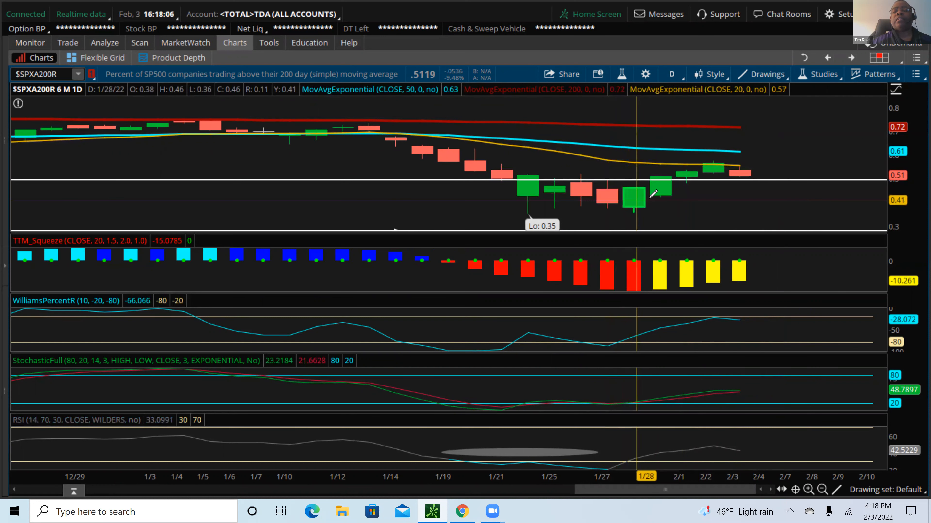
mouse_move(677, 180)
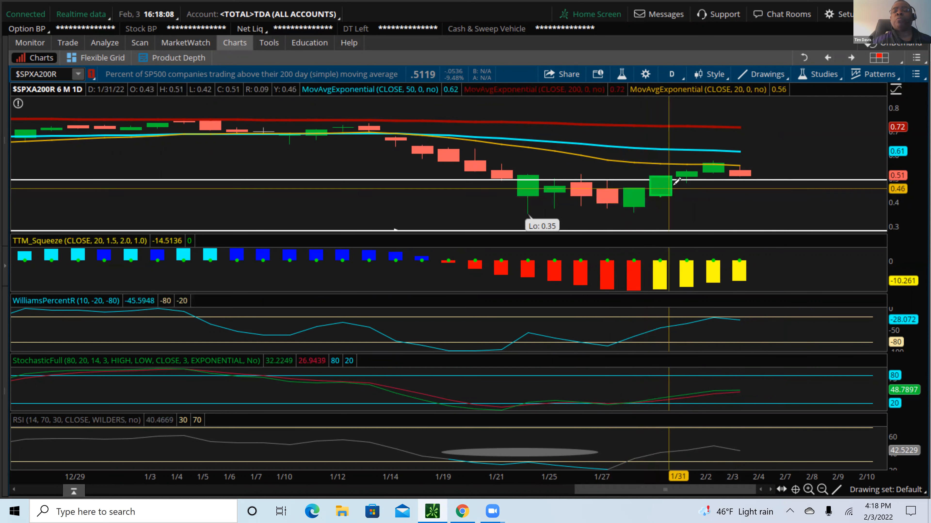
mouse_move(682, 180)
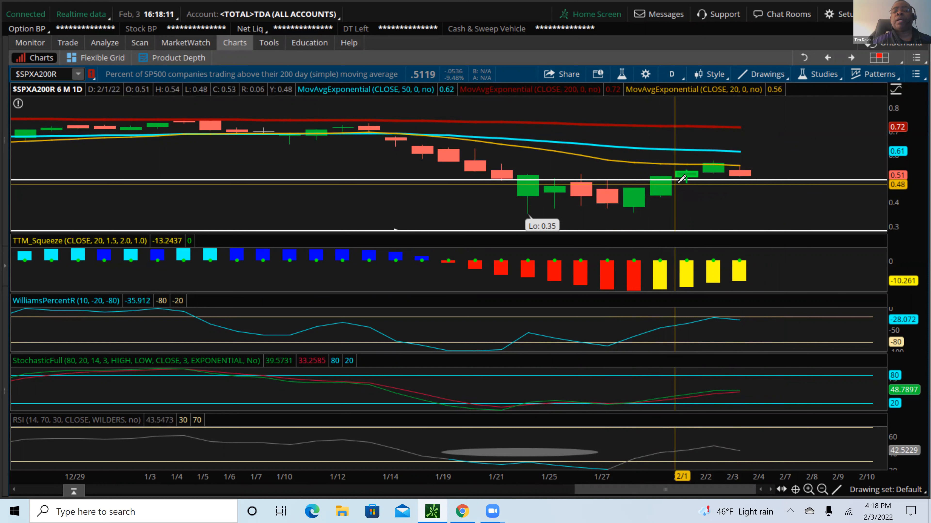
mouse_move(709, 166)
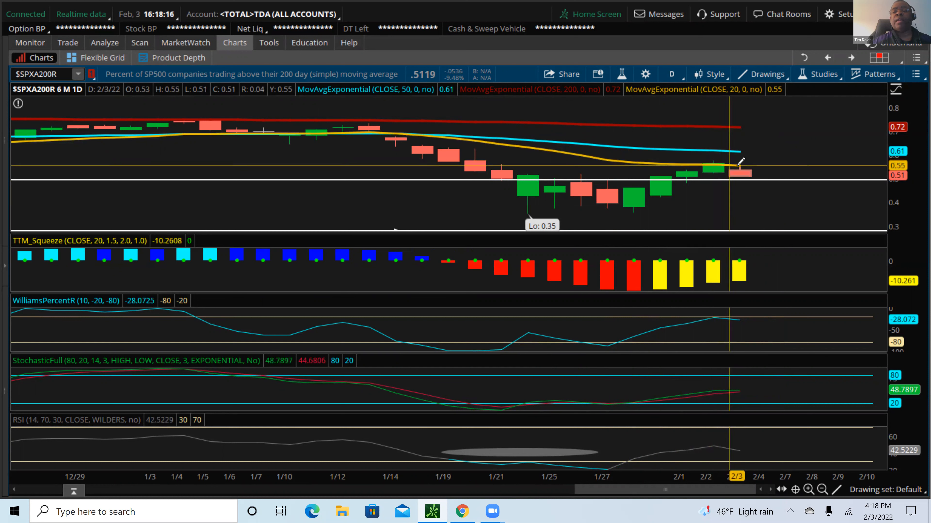
mouse_move(725, 167)
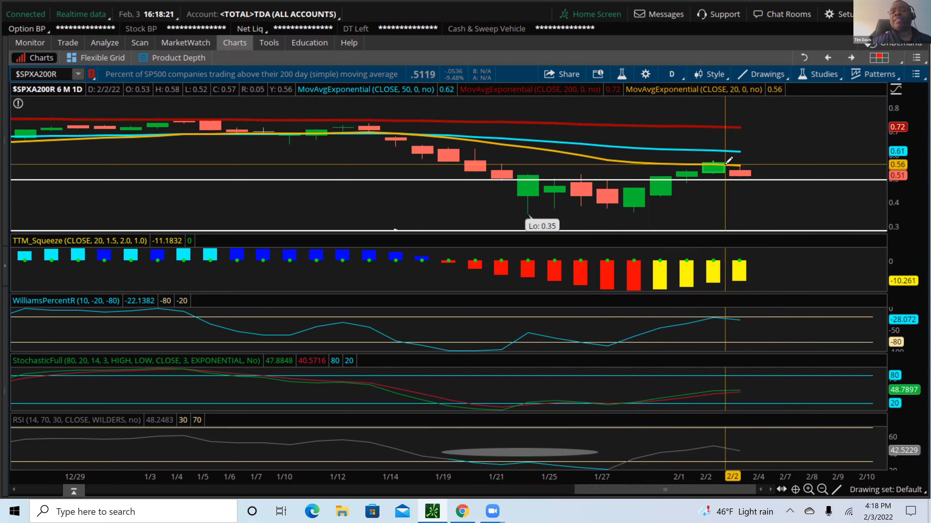
mouse_move(730, 162)
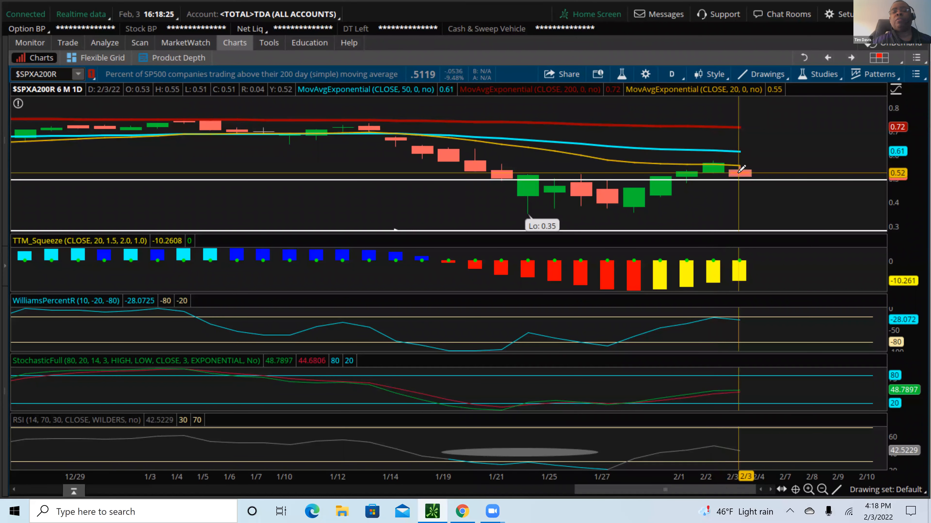
mouse_move(568, 161)
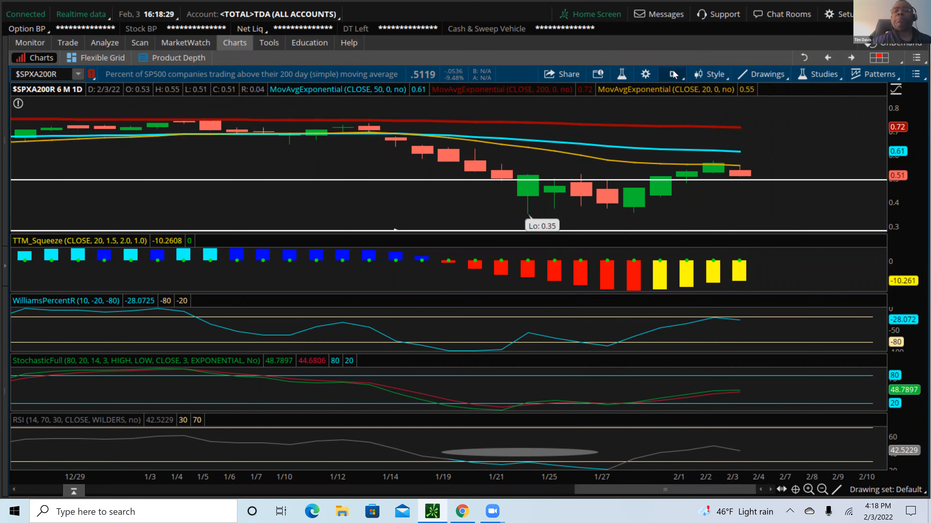
click(671, 74)
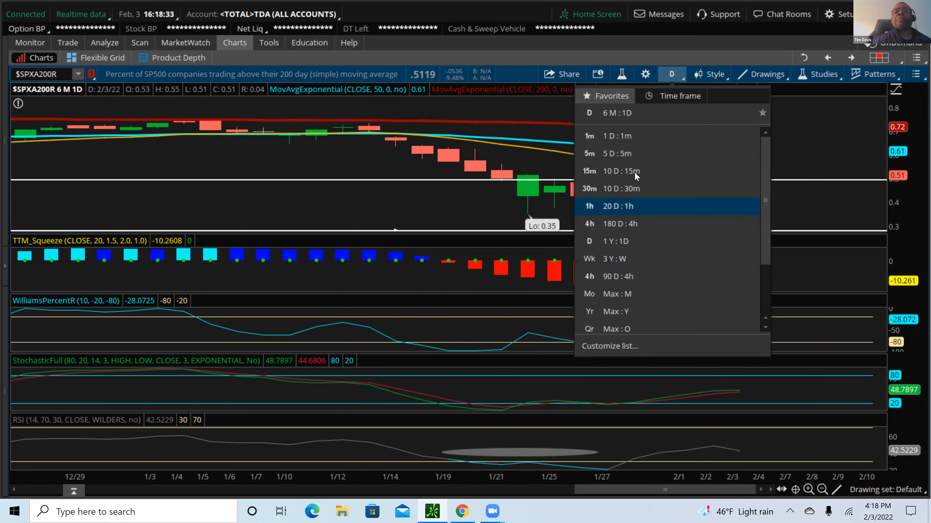
mouse_move(695, 68)
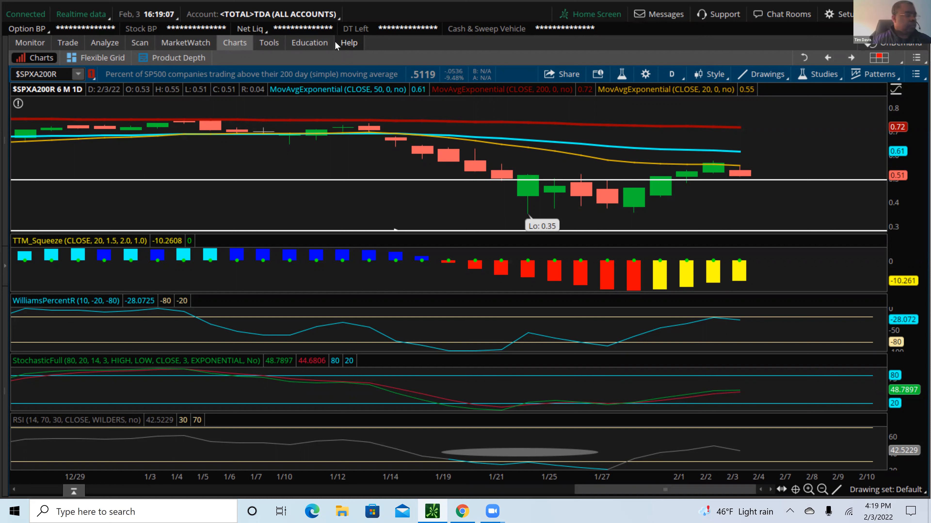
mouse_move(595, 164)
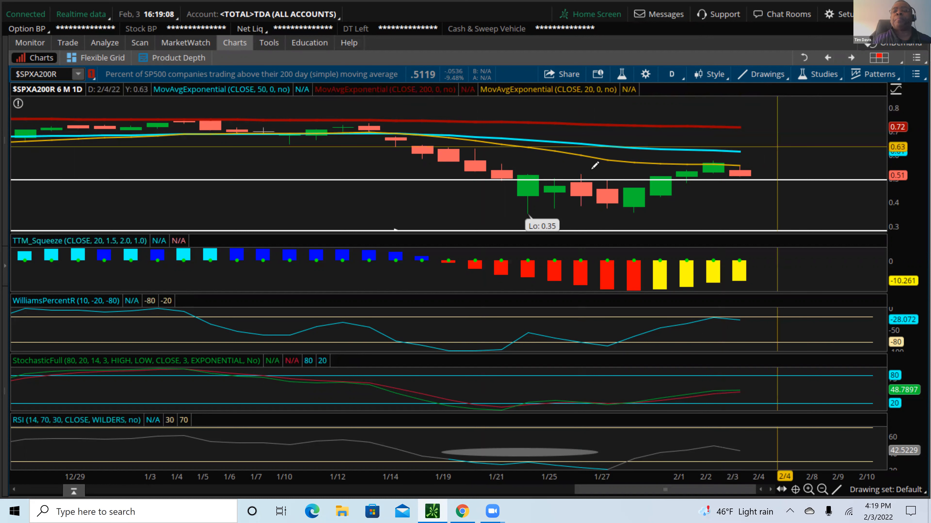
mouse_move(739, 164)
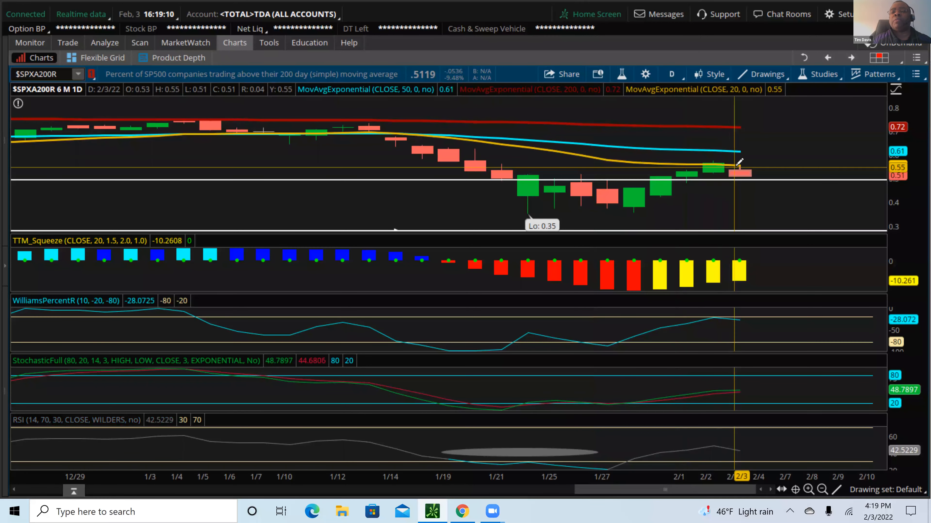
click(671, 74)
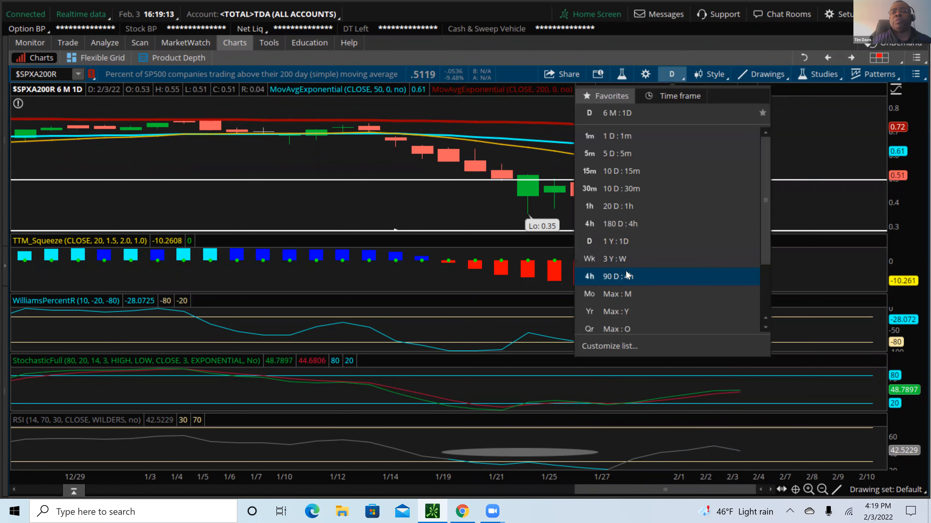
click(613, 258)
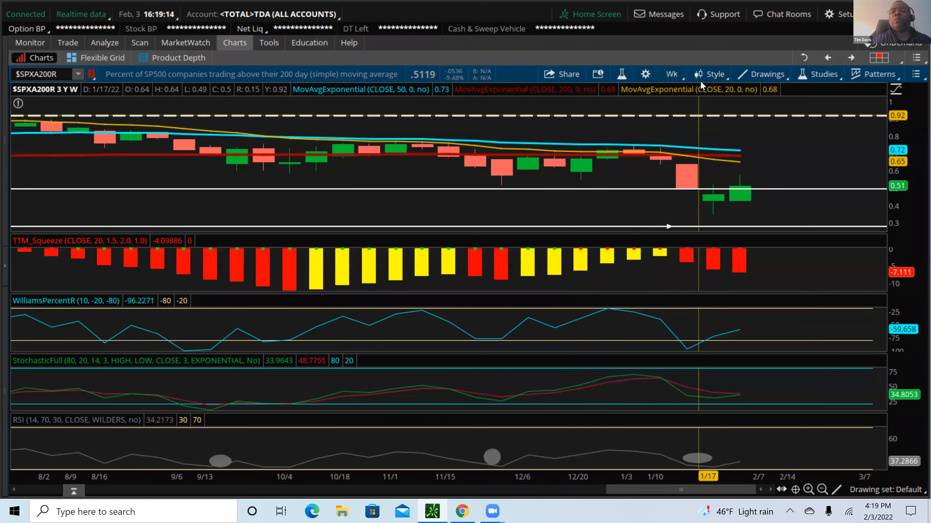
click(670, 73)
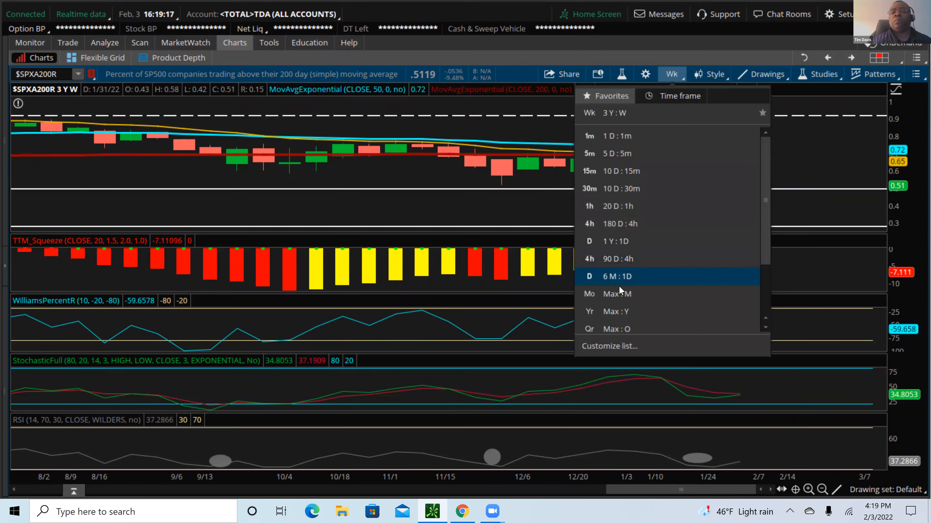
click(589, 293)
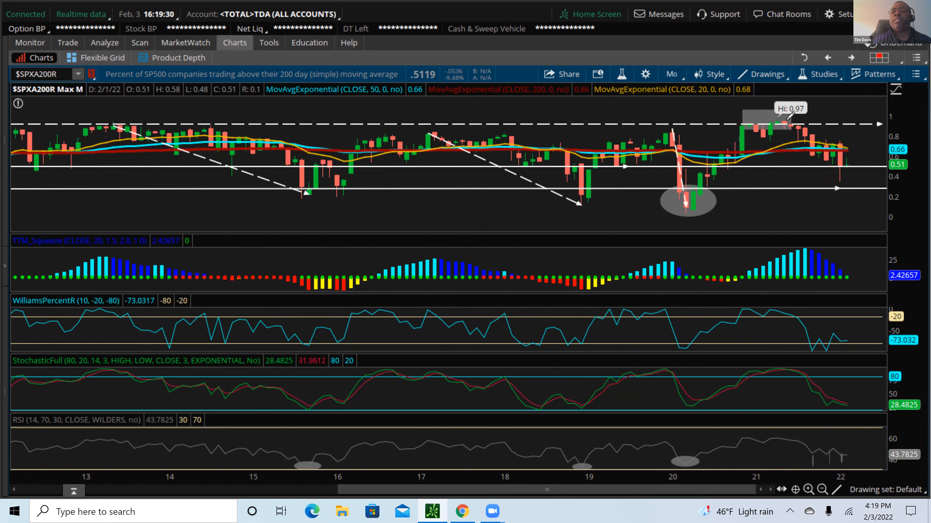
mouse_move(783, 119)
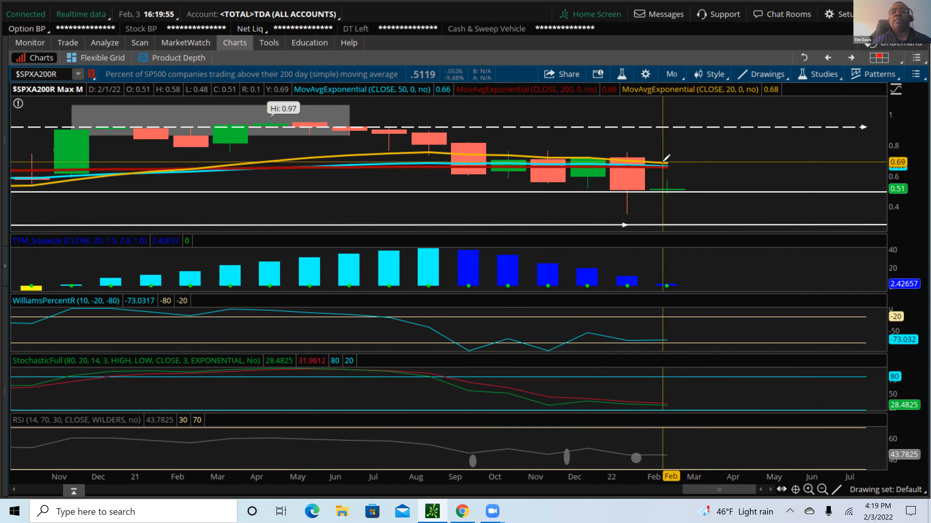
mouse_move(668, 166)
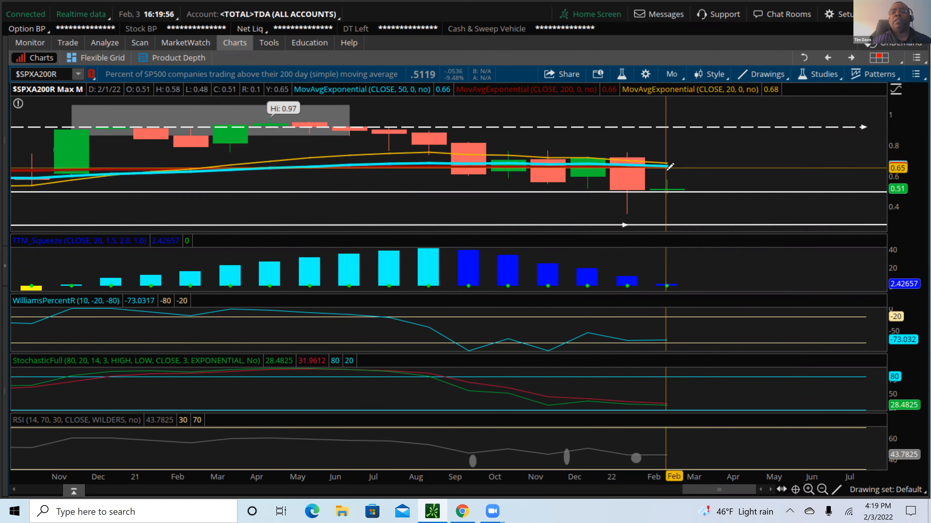
mouse_move(666, 161)
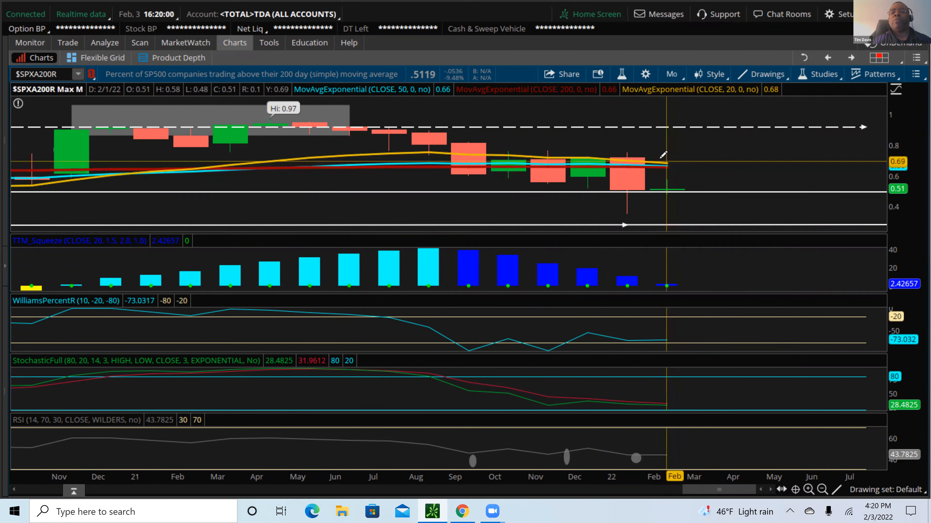
mouse_move(668, 160)
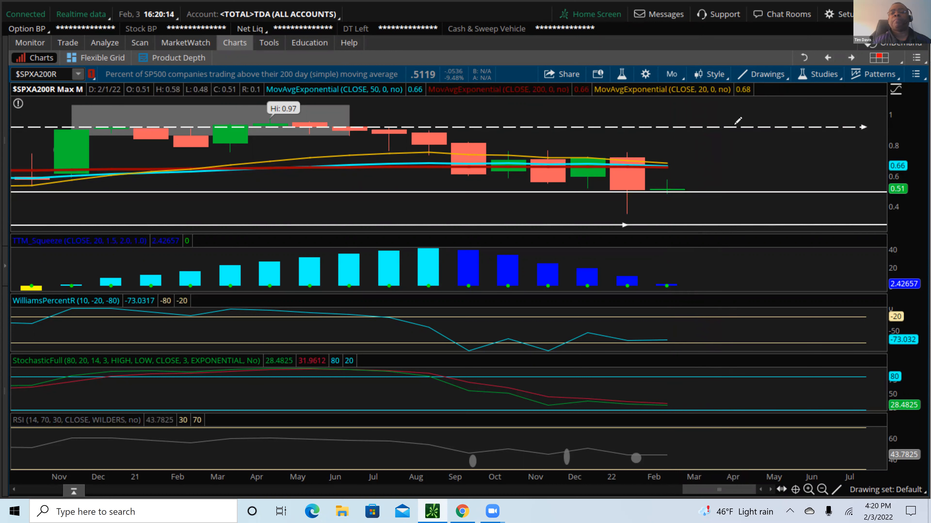
Return the $SPXA200R chart to the 3 Y : W three-year weekly time frame.
click(671, 74)
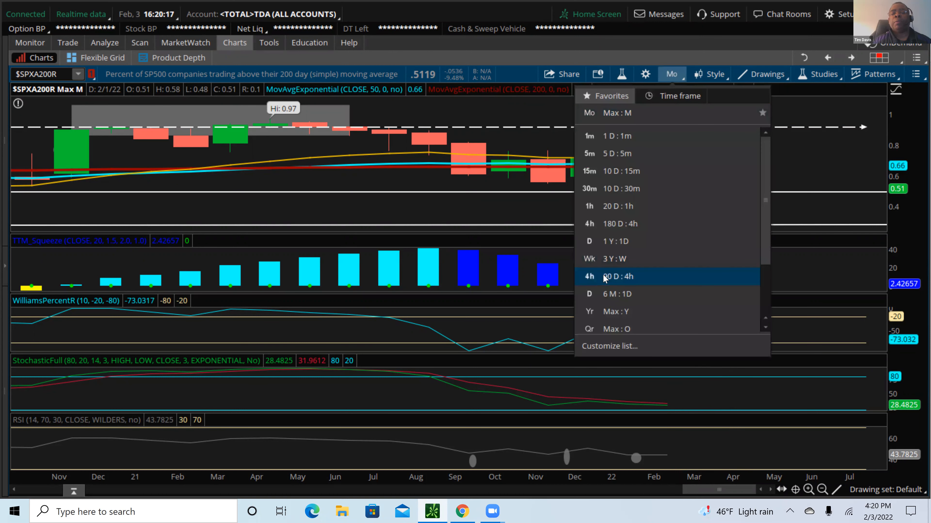
click(614, 258)
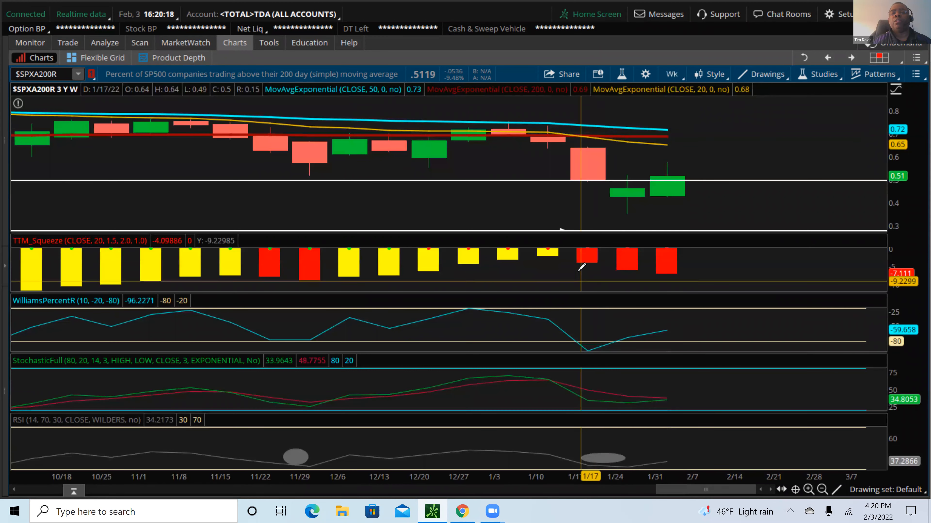
mouse_move(591, 132)
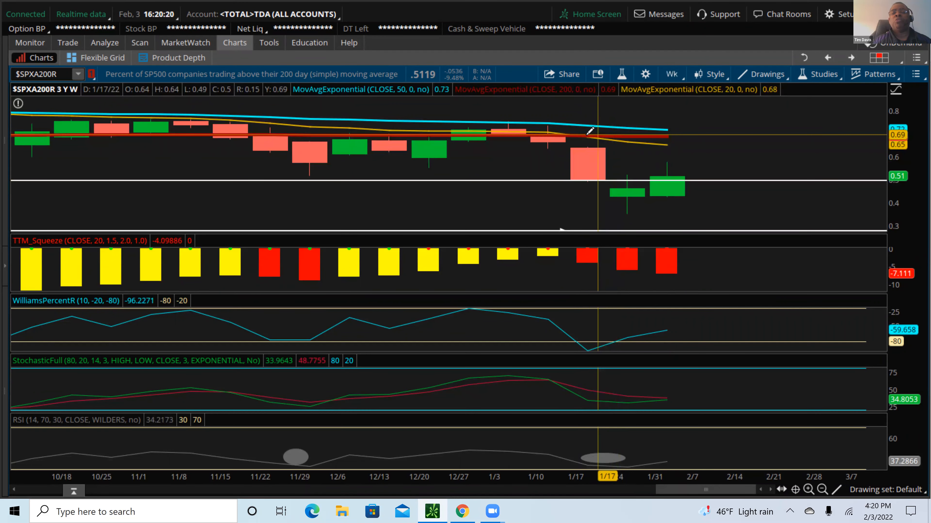
mouse_move(638, 145)
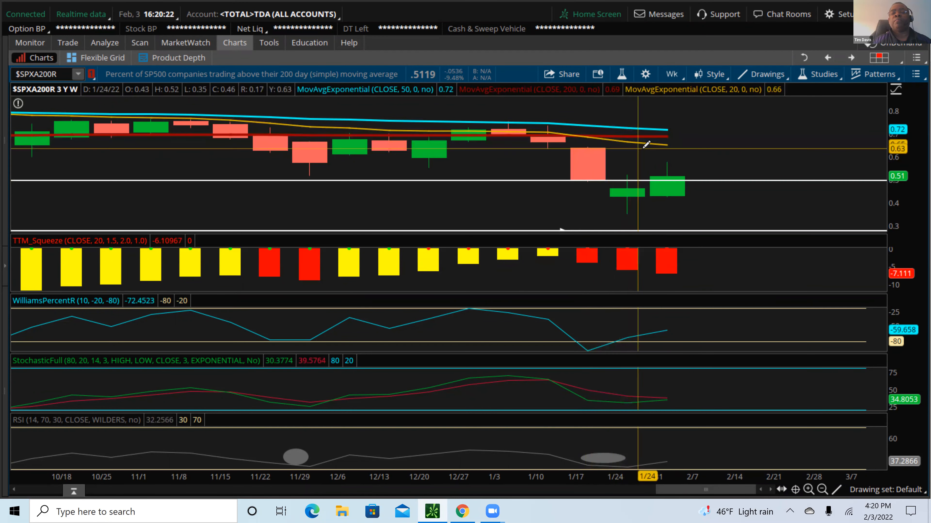
mouse_move(585, 130)
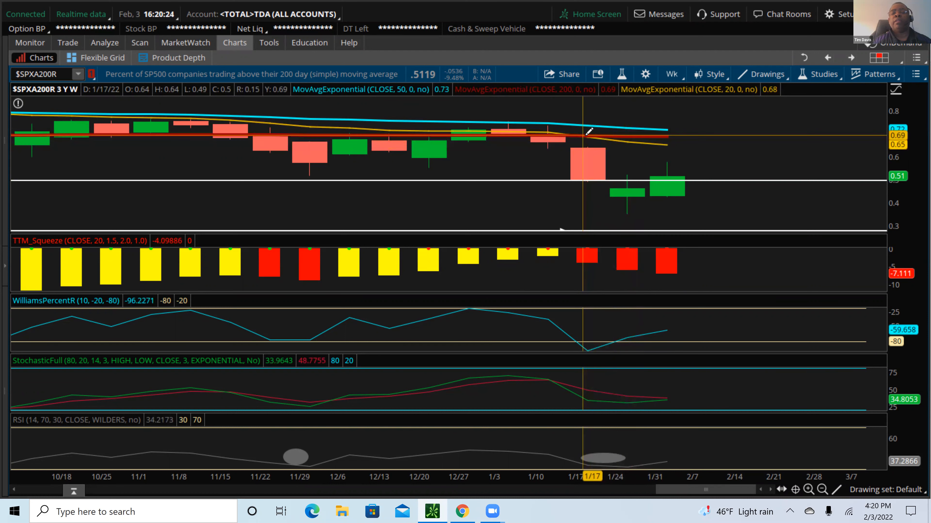
mouse_move(641, 134)
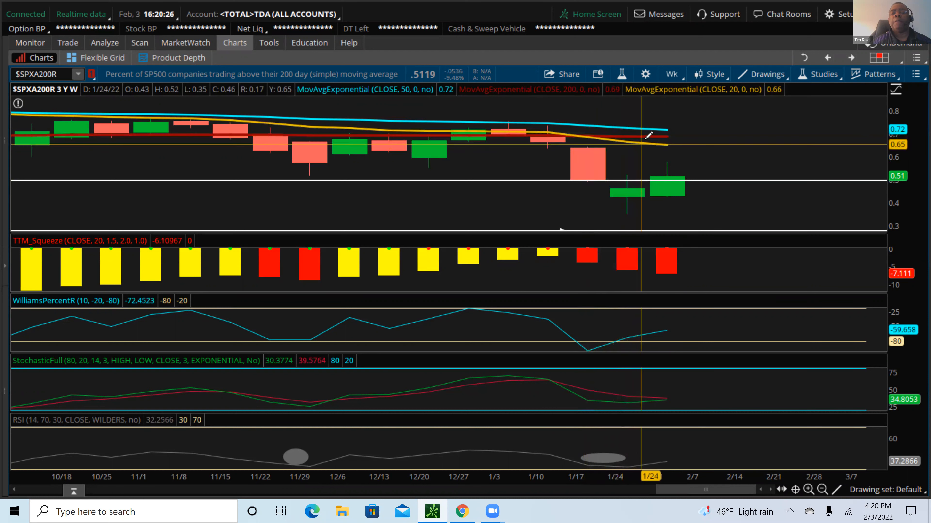
mouse_move(657, 127)
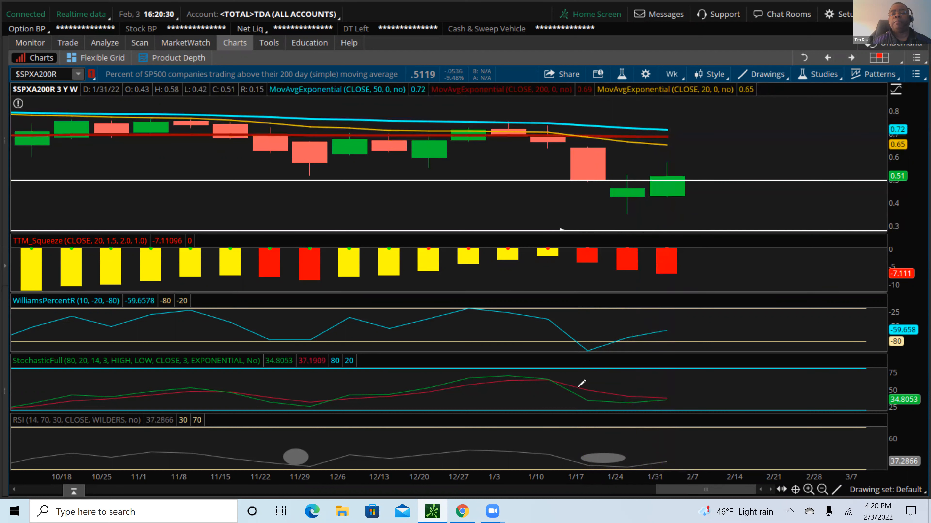
mouse_move(573, 476)
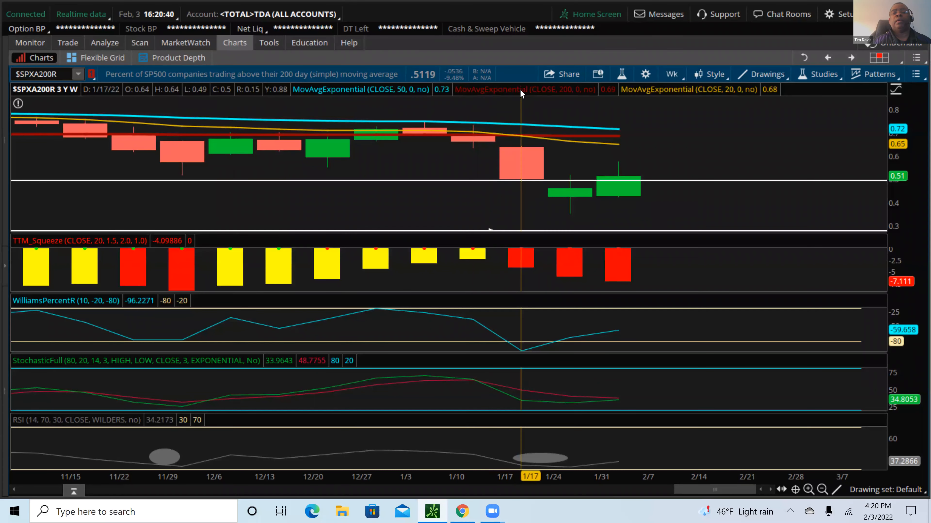
mouse_move(521, 89)
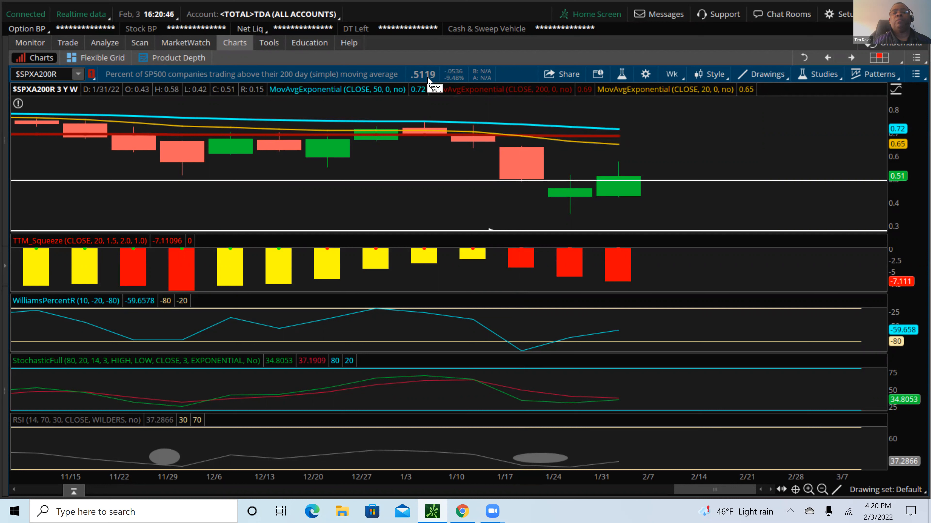
mouse_move(384, 70)
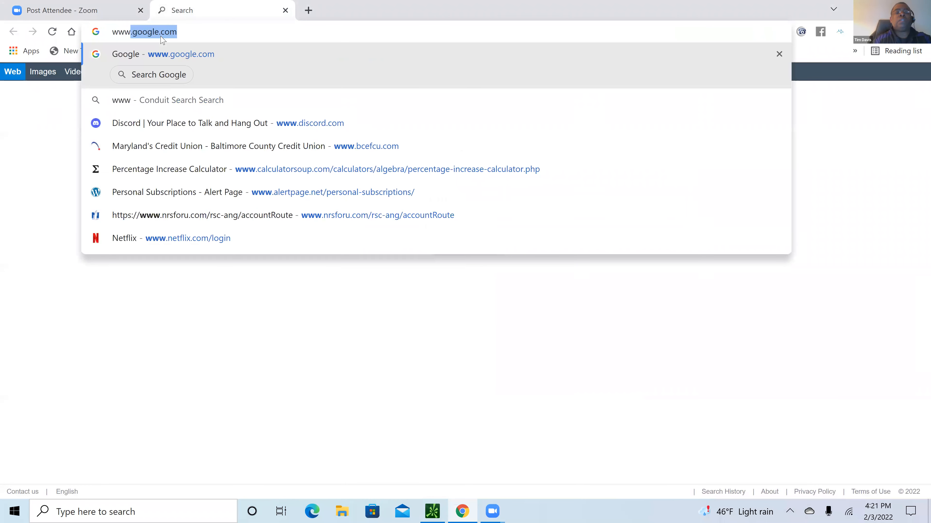
text(www.twitter.com)
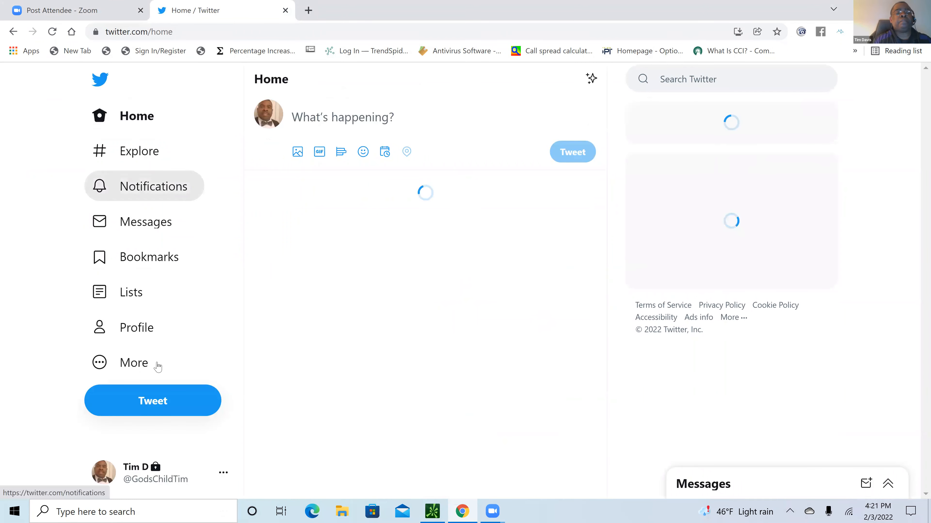
click(138, 327)
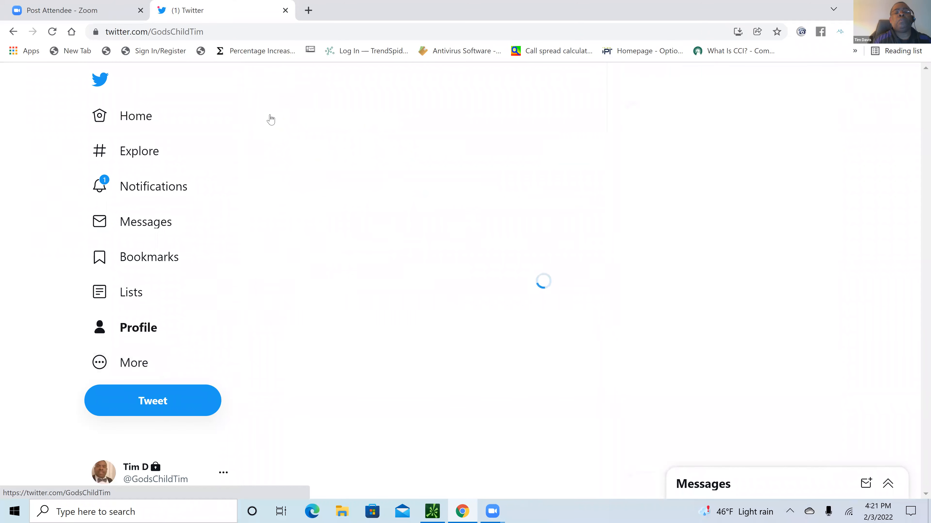
click(138, 327)
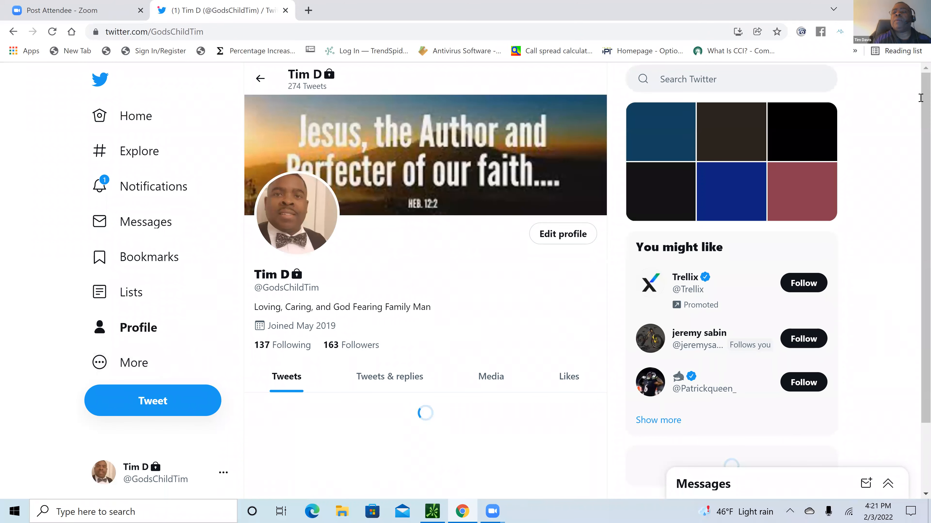
Follow the pinned tweet's link to the WSJ New 52-Week Highs & Lows page.
scroll(down, 3)
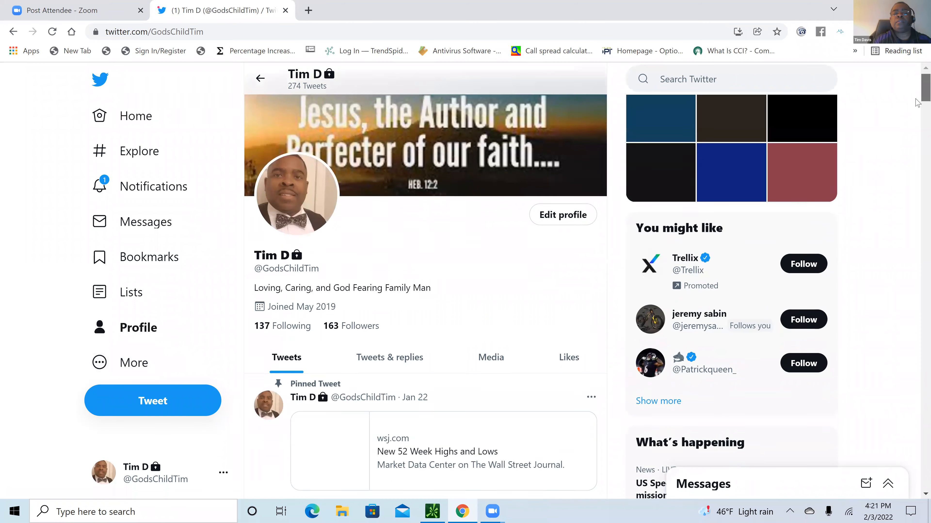
scroll(down, 3)
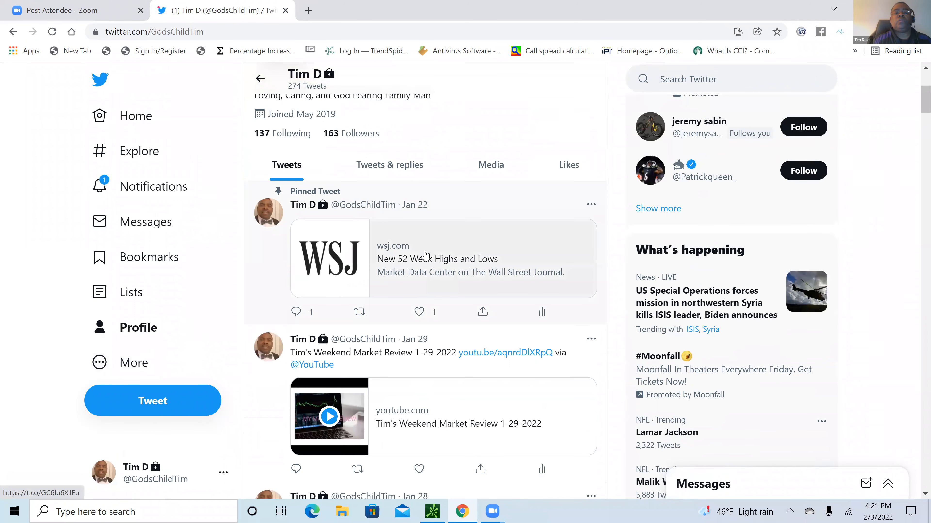
click(415, 259)
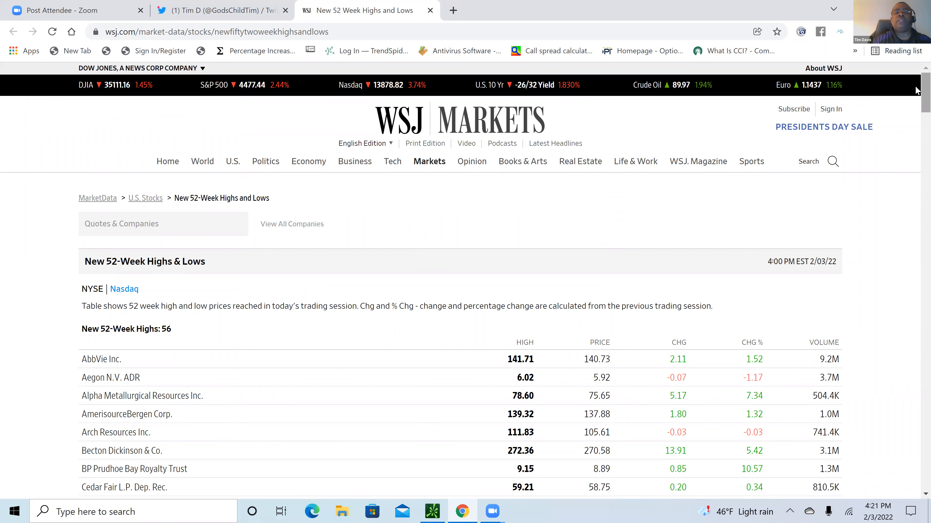
scroll(down, 3)
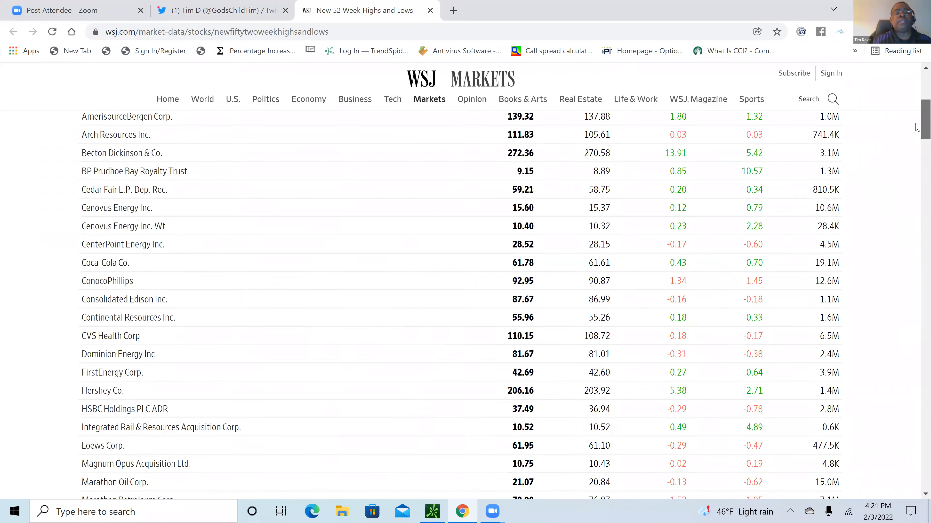
scroll(down, 3)
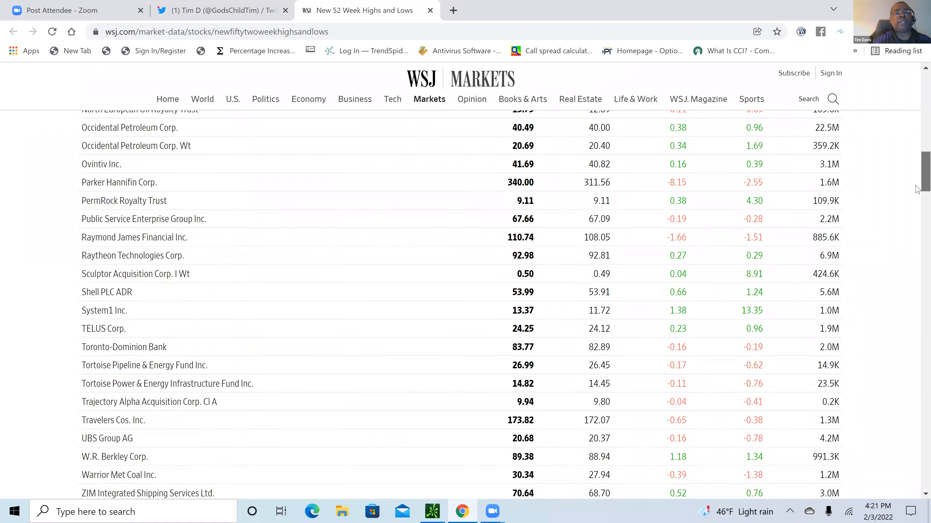
scroll(up, 3)
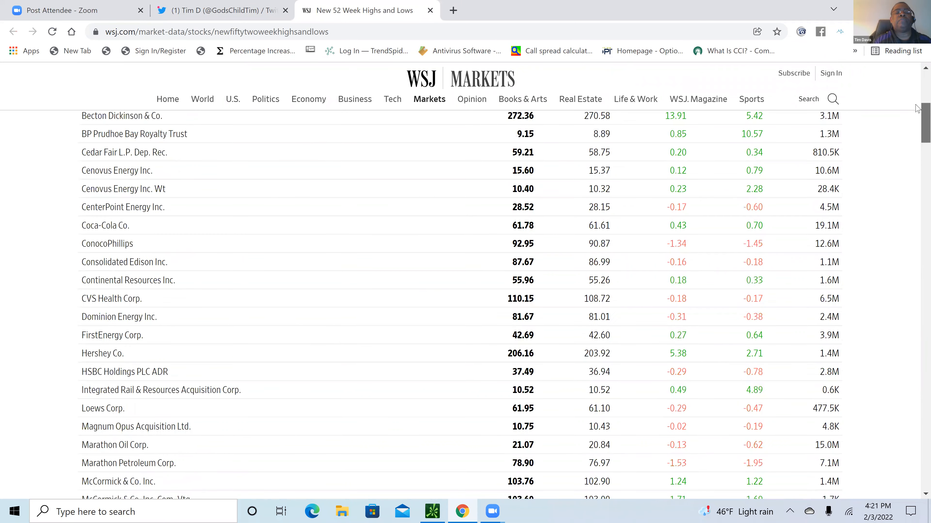
scroll(up, 3)
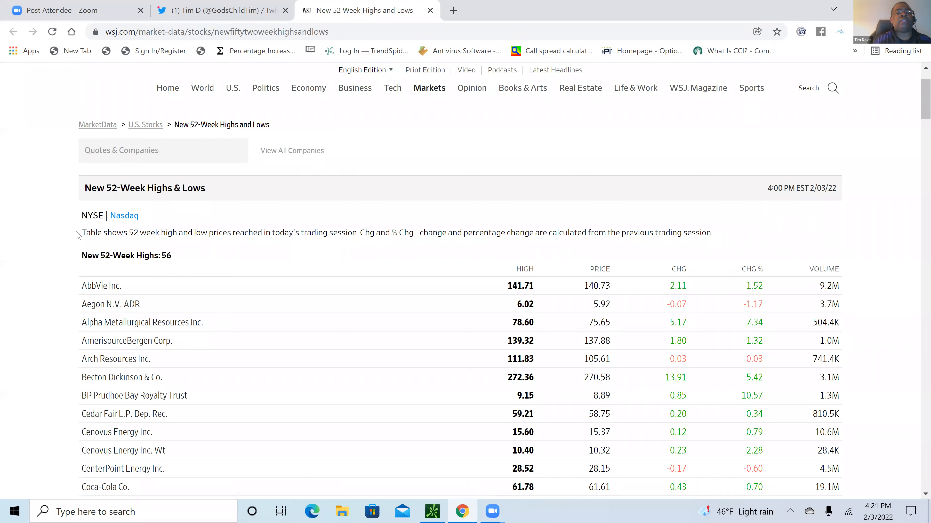
mouse_move(92, 215)
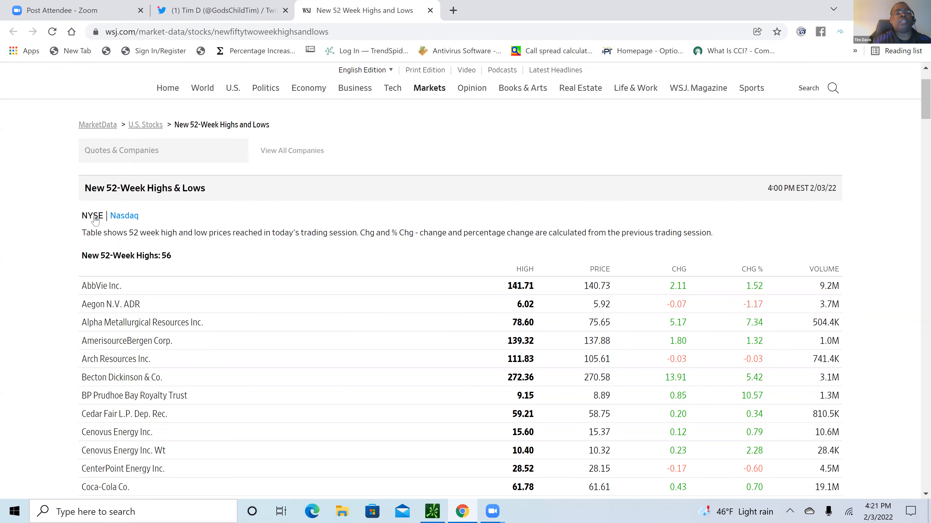
mouse_move(152, 259)
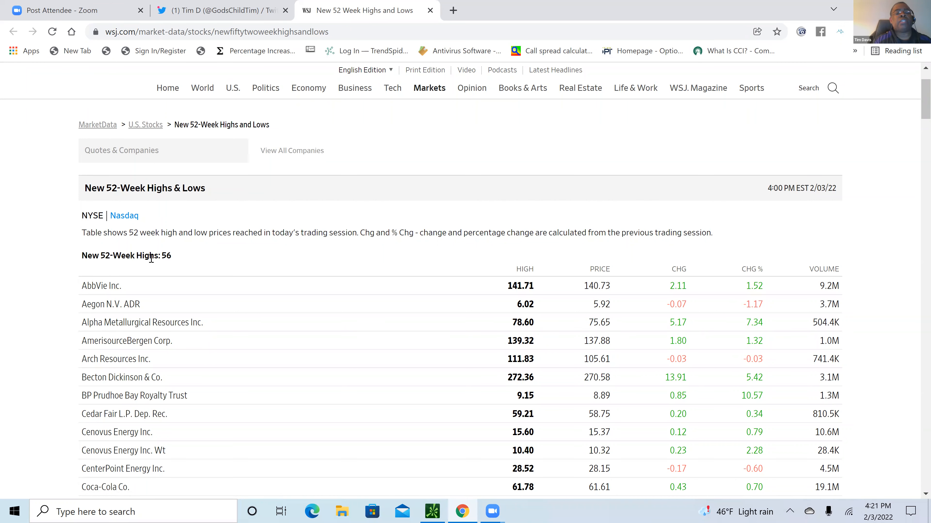
mouse_move(364, 256)
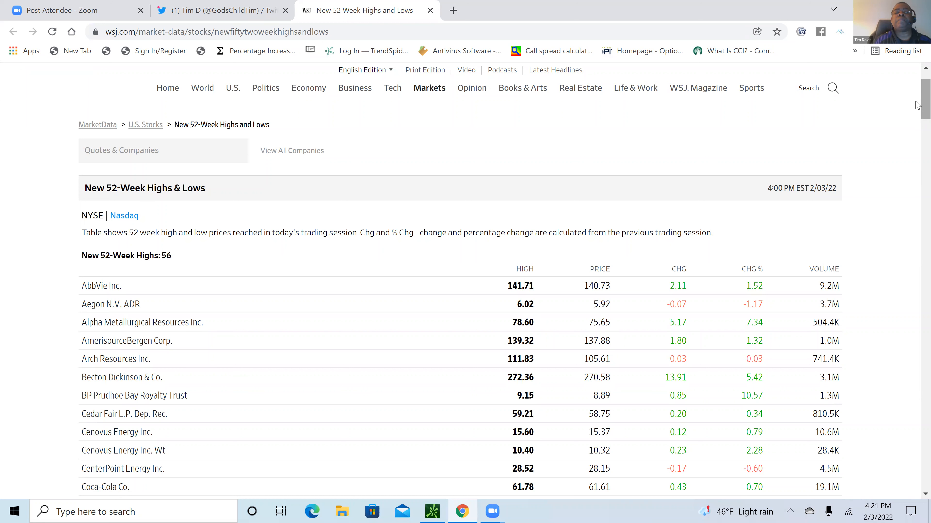
scroll(down, 3)
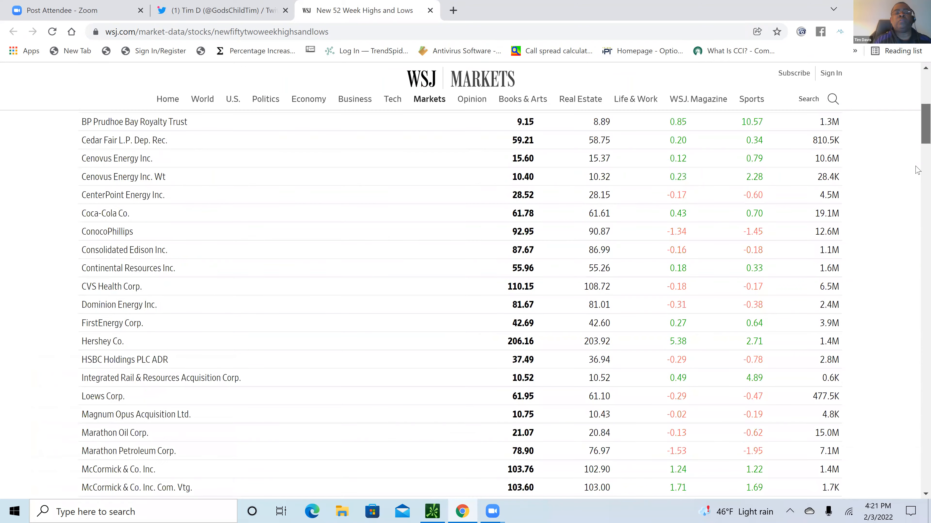
scroll(down, 3)
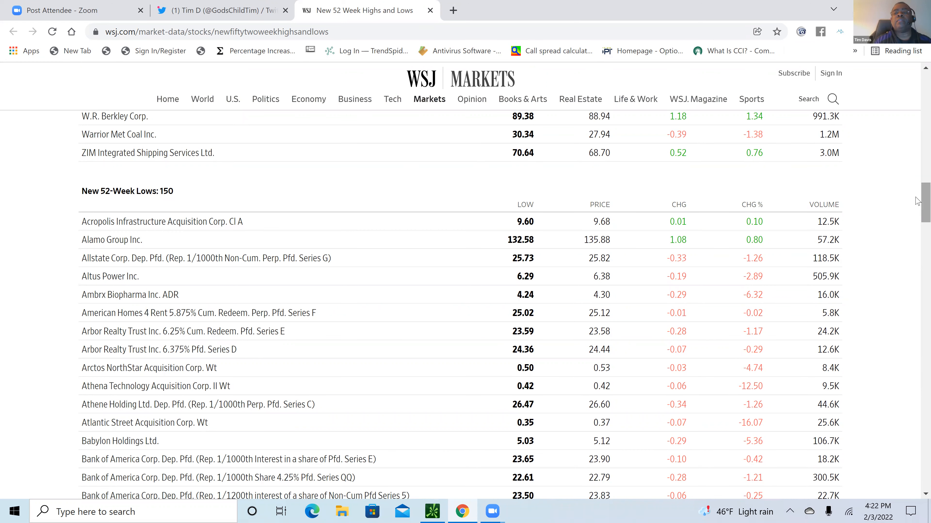
scroll(up, 3)
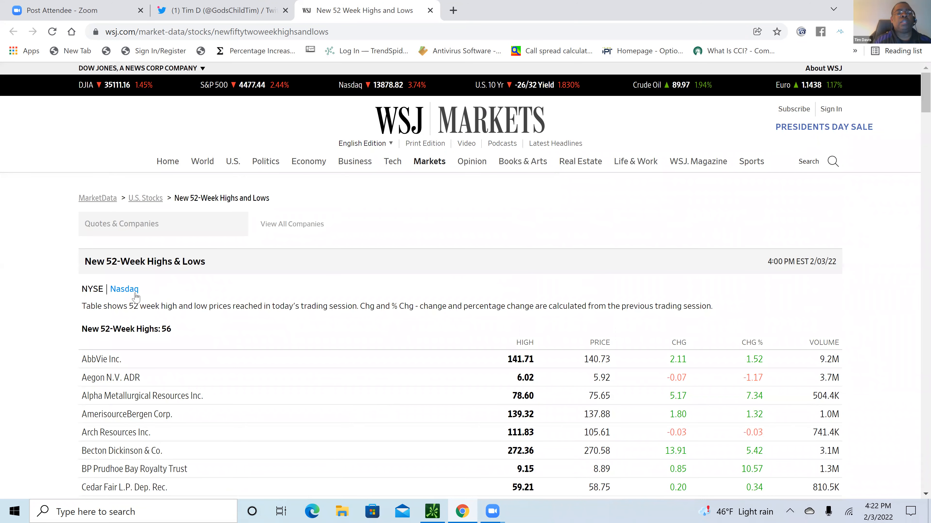
Show the Nasdaq 52-week list with 40 new highs and 242 new lows and review both lists.
click(92, 289)
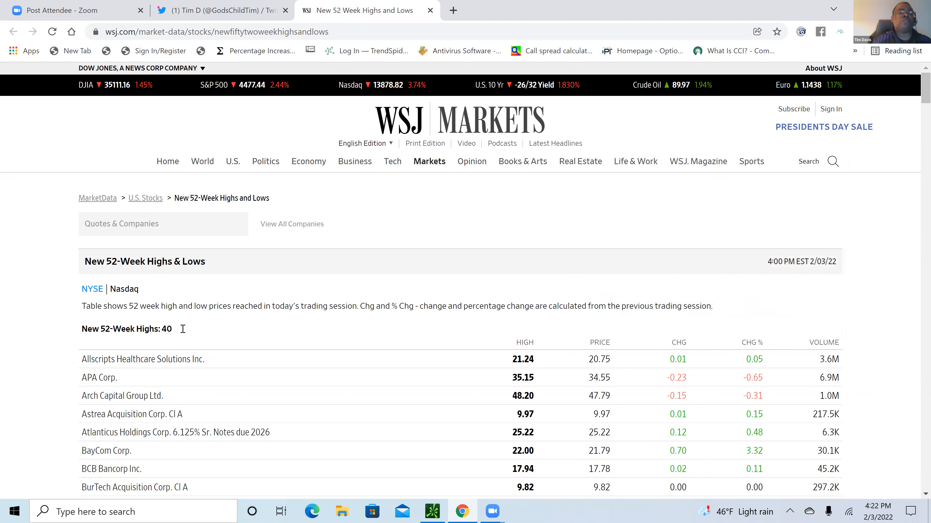
mouse_move(916, 113)
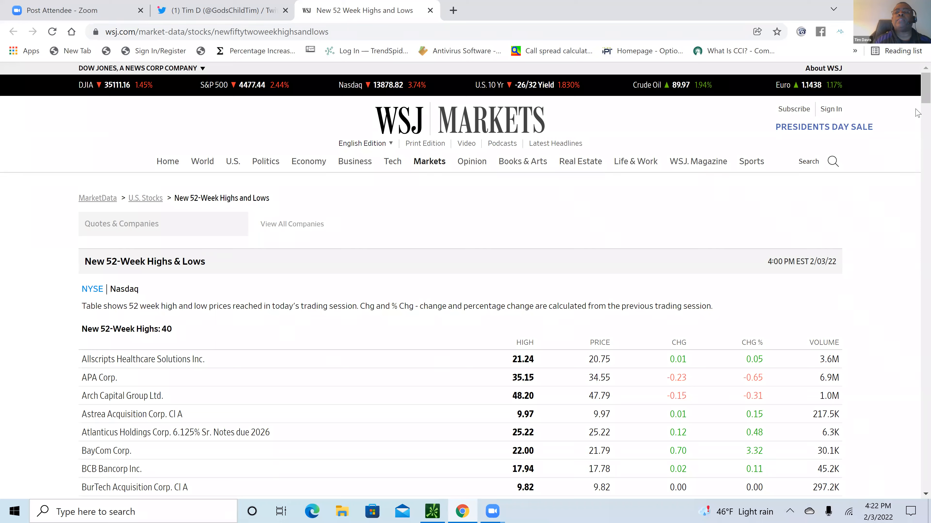
scroll(down, 3)
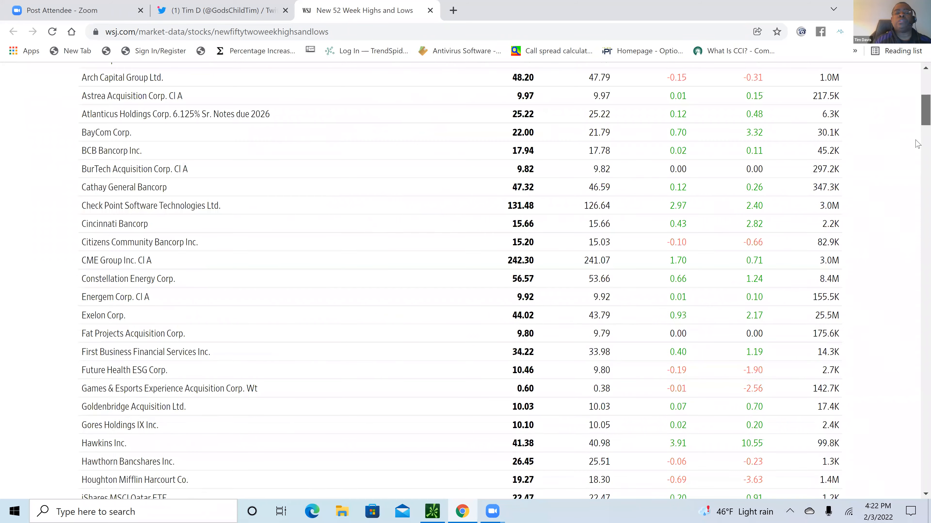
scroll(down, 3)
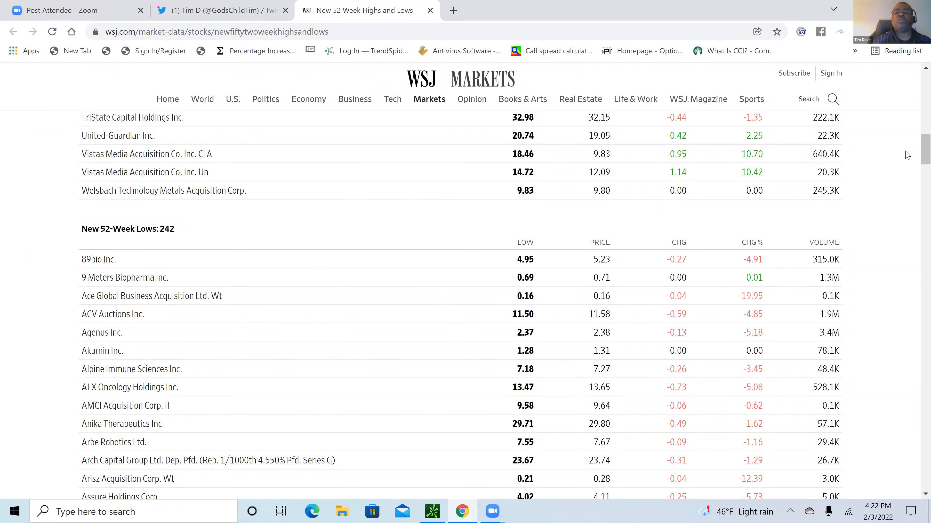
scroll(up, 3)
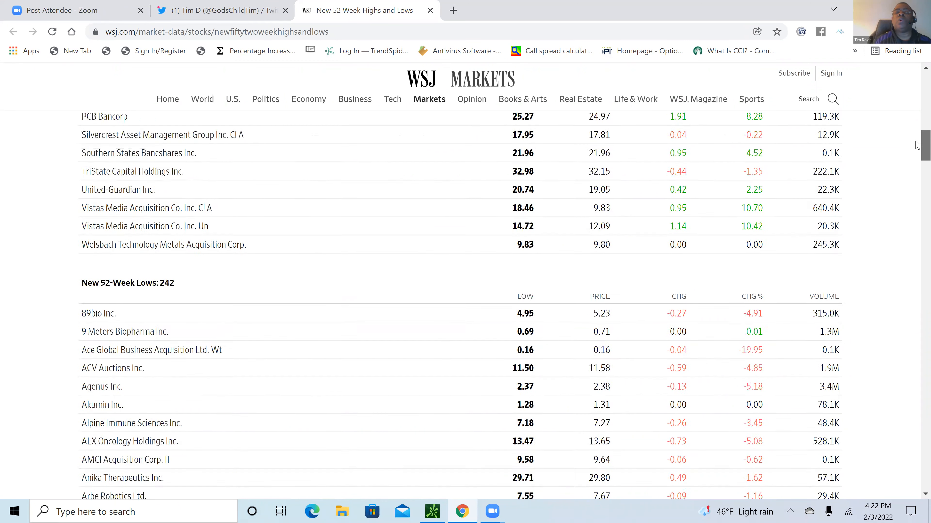
scroll(up, 3)
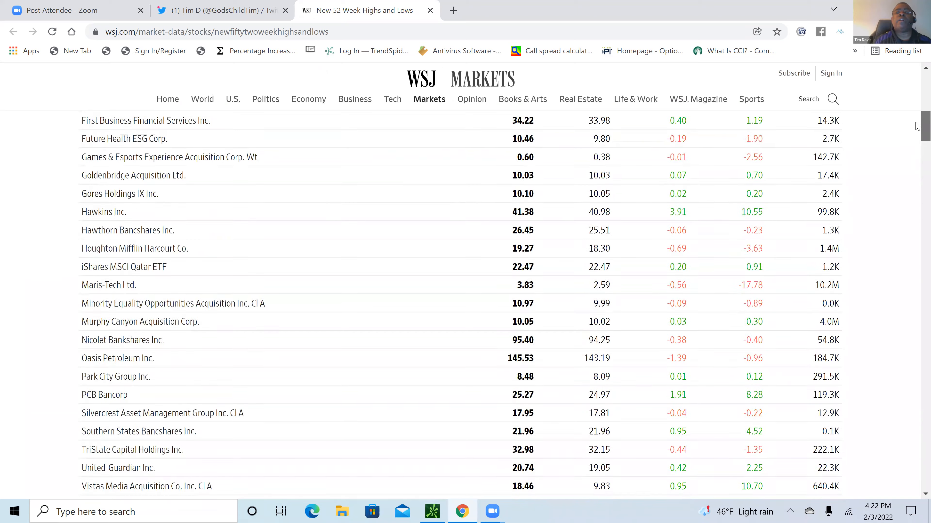
scroll(up, 3)
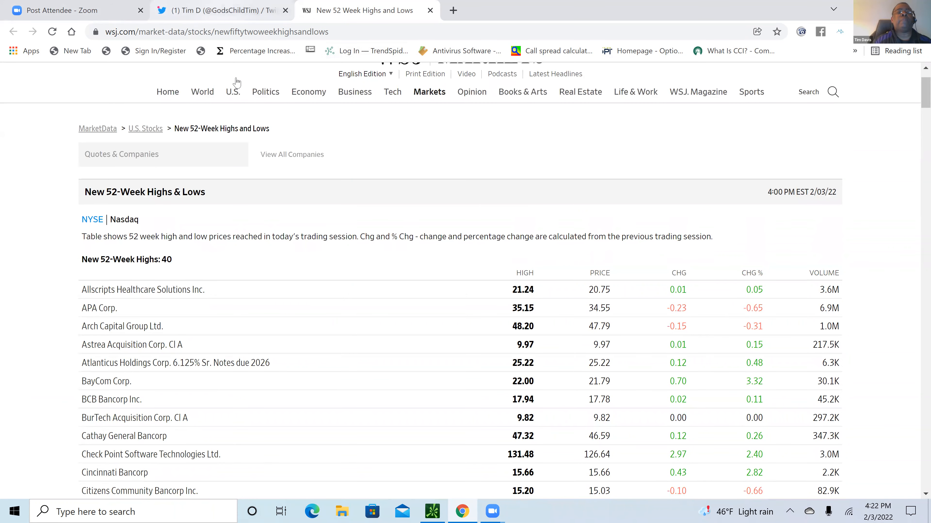
click(432, 512)
text(SPX)
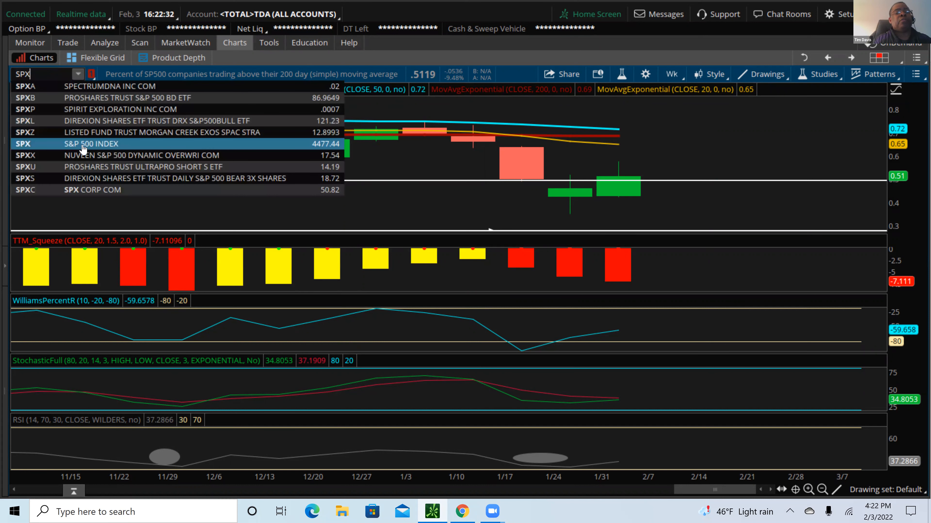
Load SPX, the S&P 500 Index, on a 6 M : 1D six-month daily time frame.
click(90, 144)
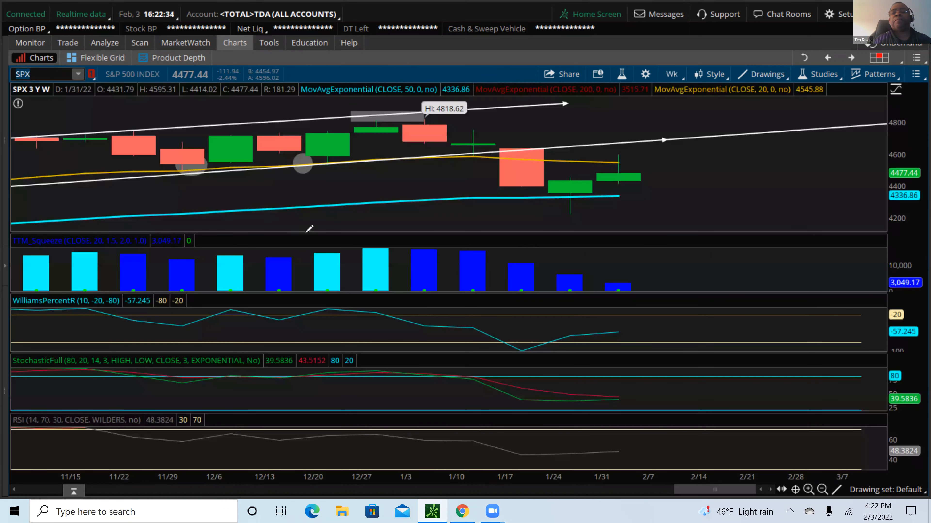
mouse_move(534, 166)
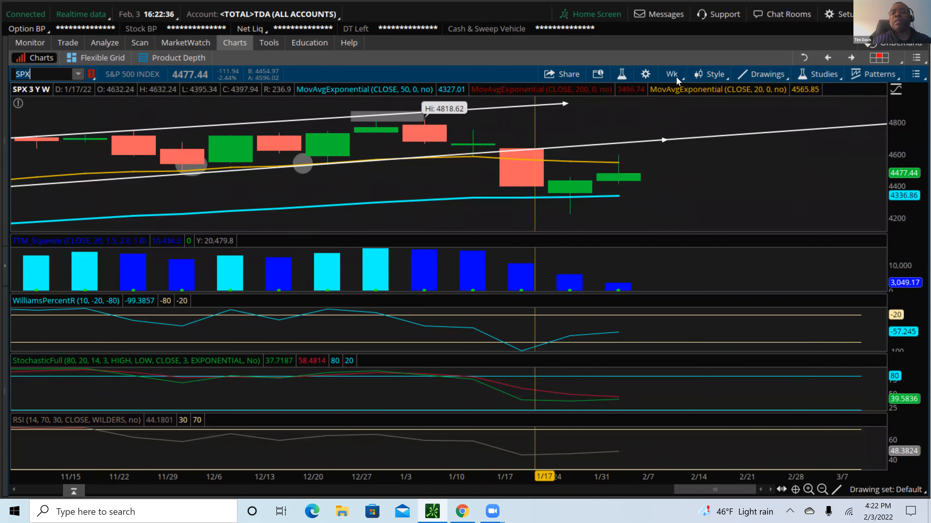
click(670, 74)
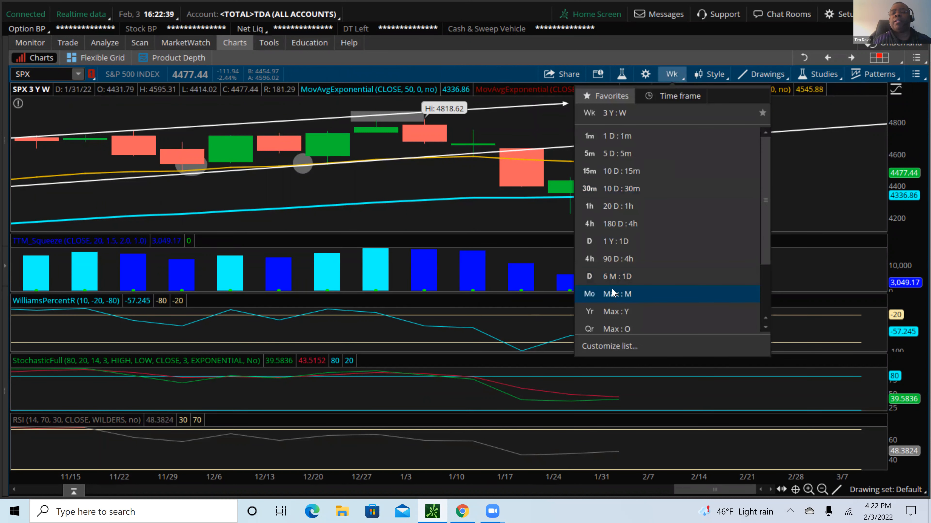
click(616, 276)
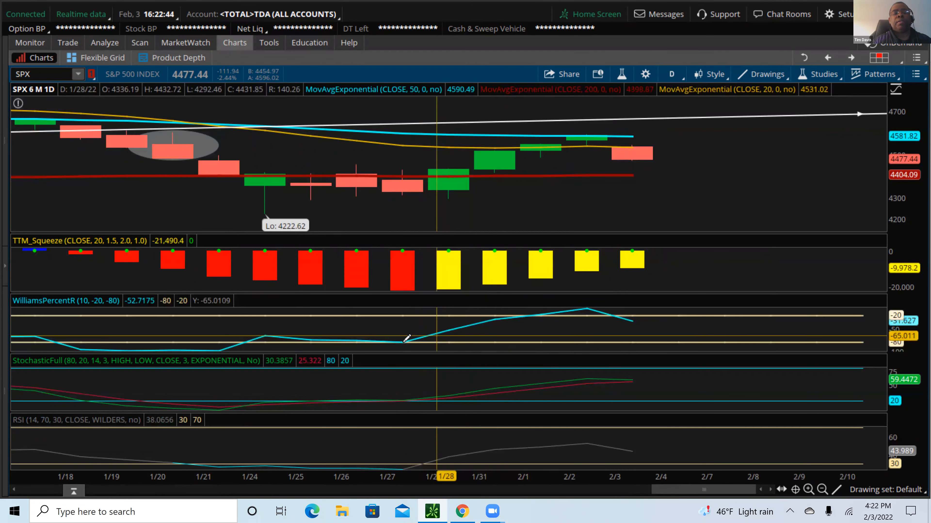
mouse_move(419, 338)
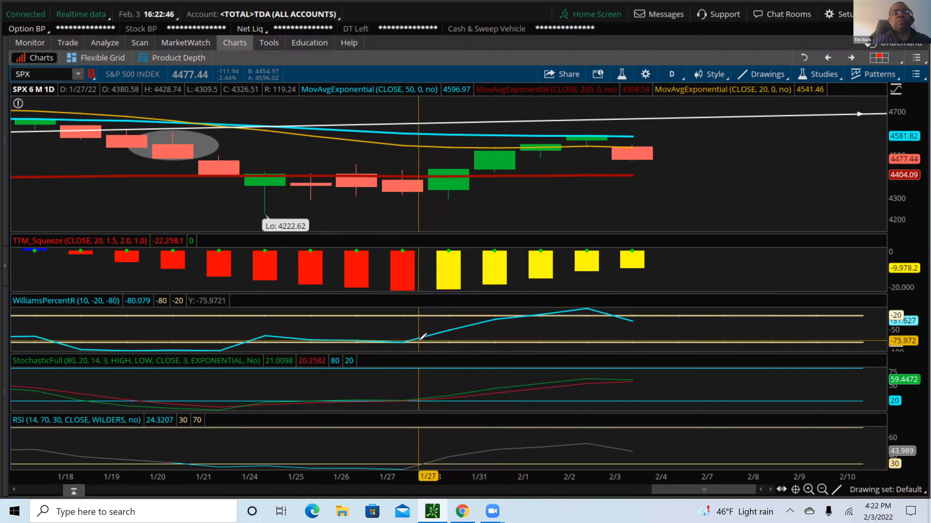
mouse_move(585, 306)
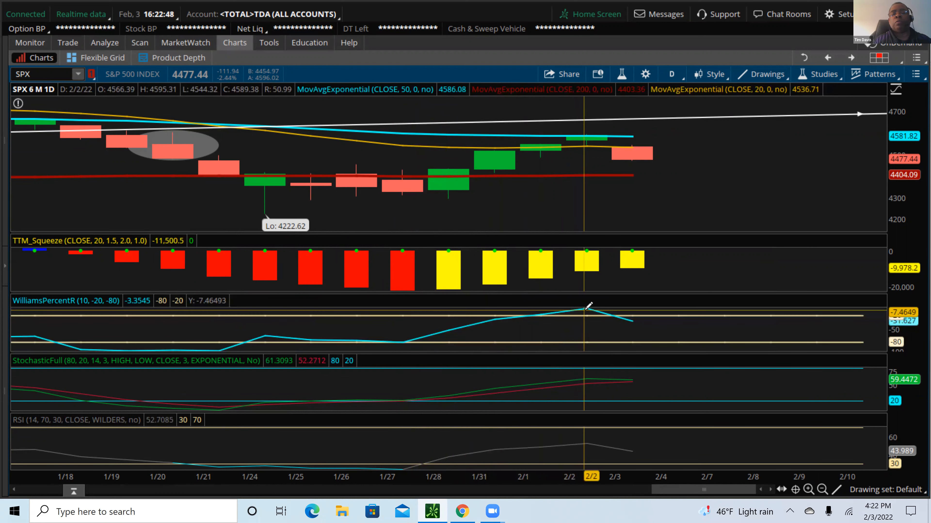
mouse_move(640, 328)
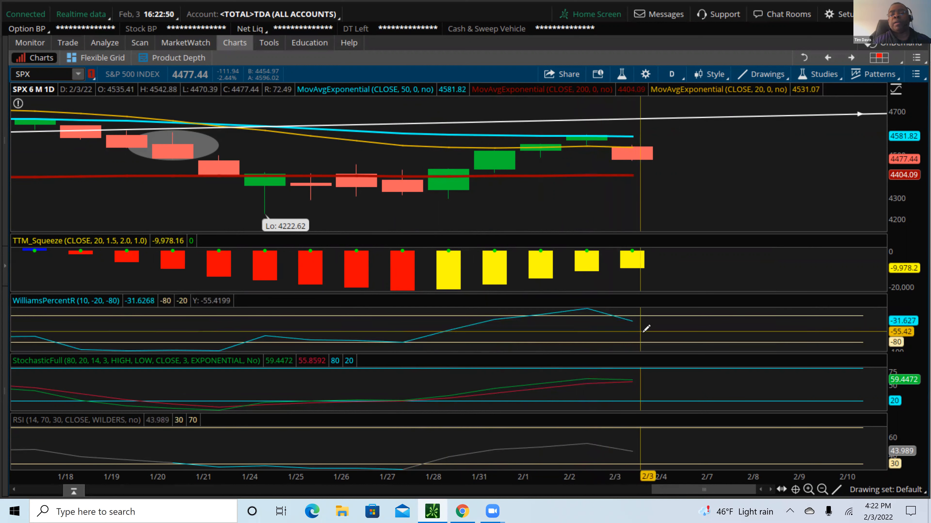
mouse_move(623, 377)
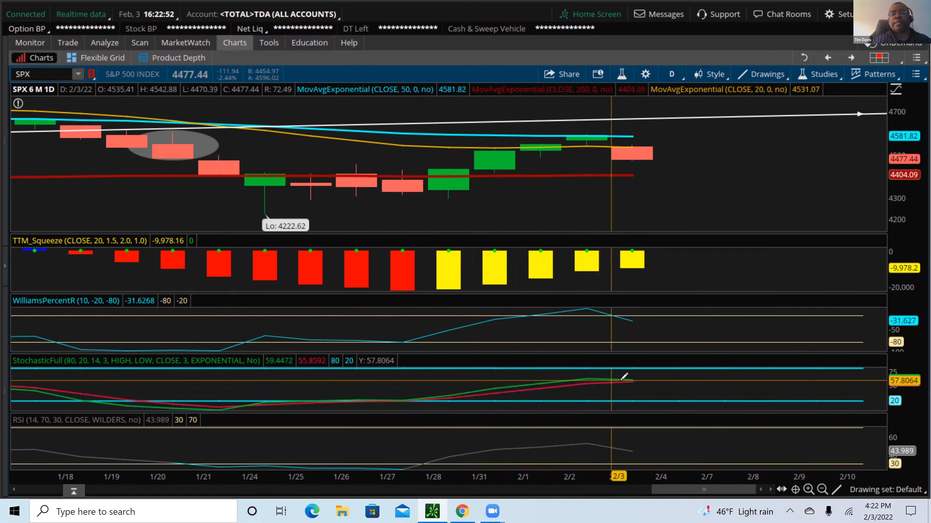
mouse_move(571, 442)
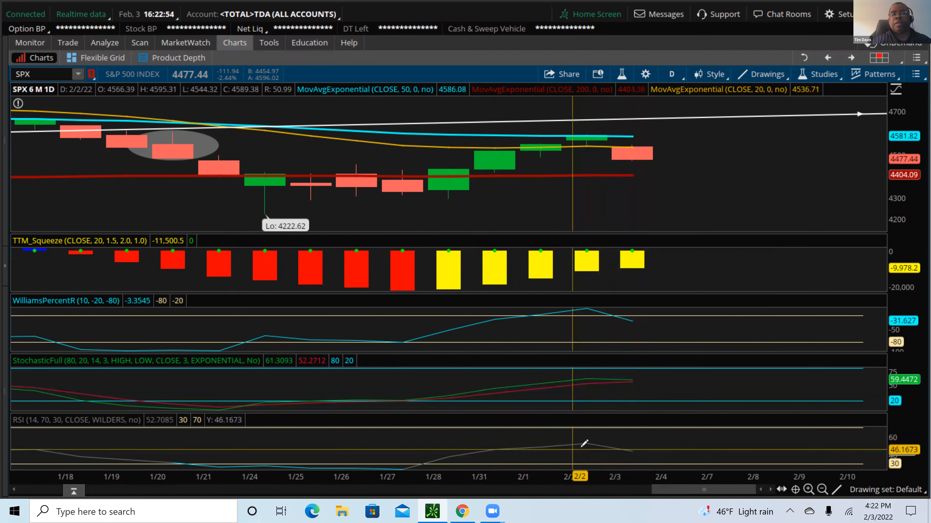
mouse_move(484, 195)
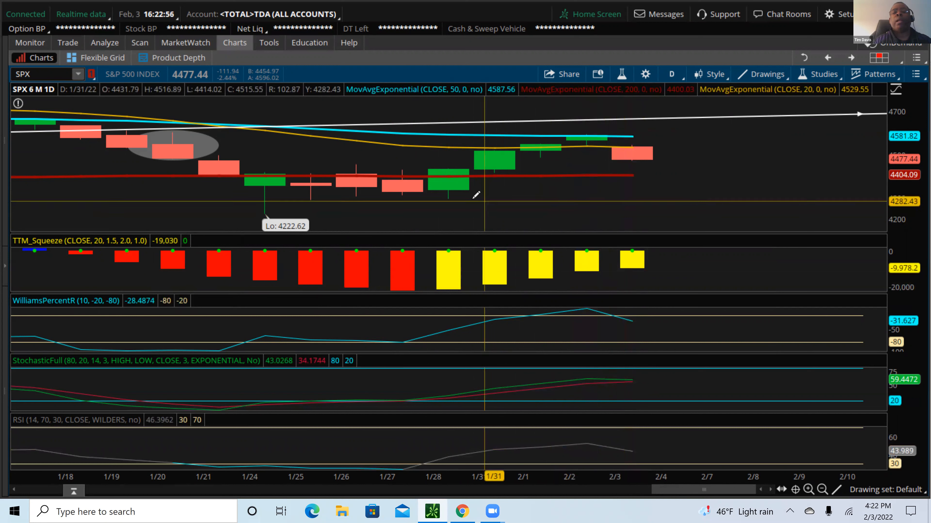
mouse_move(566, 146)
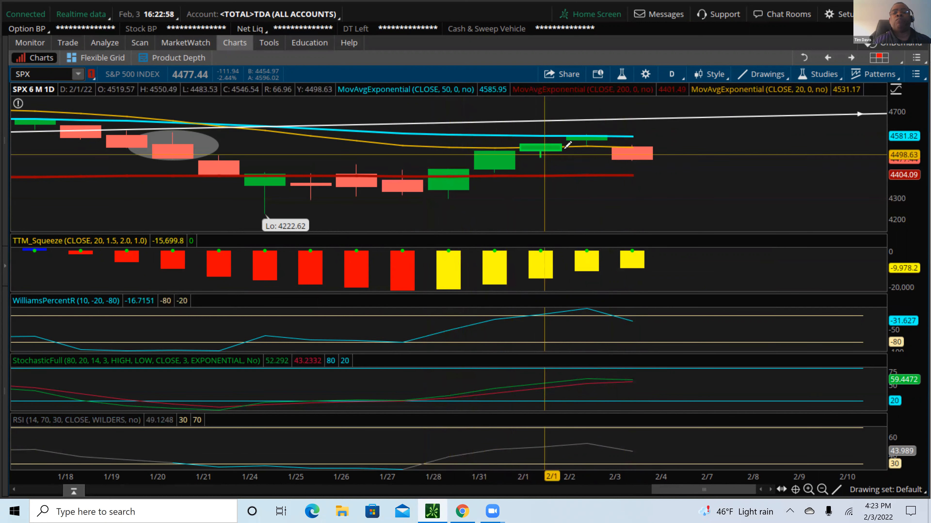
mouse_move(588, 132)
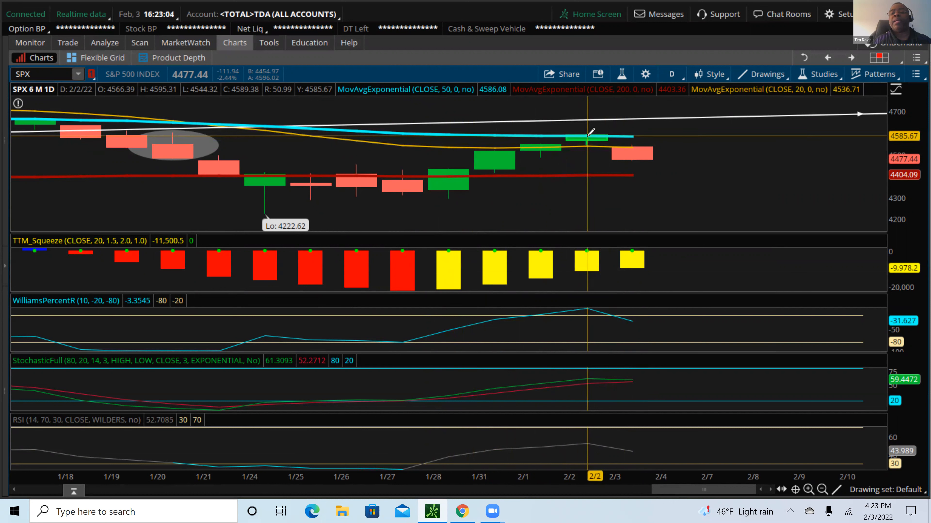
mouse_move(606, 145)
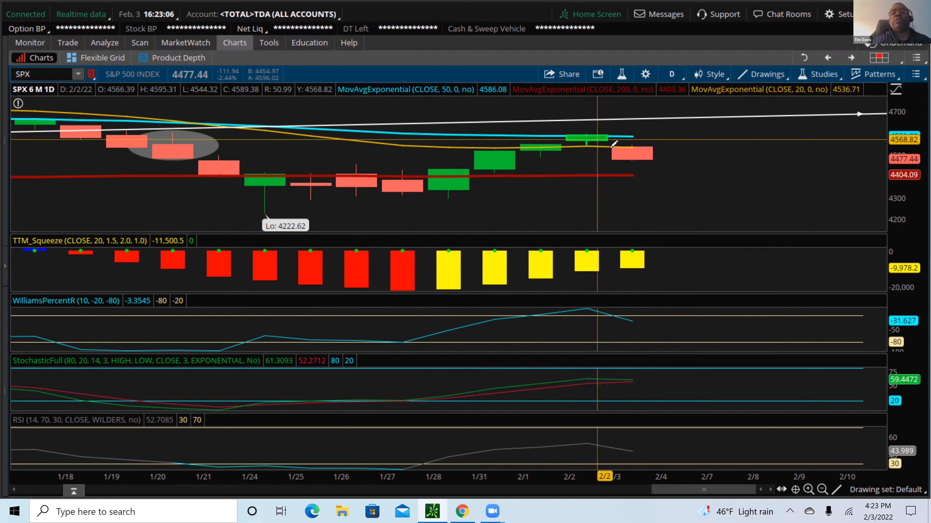
mouse_move(635, 157)
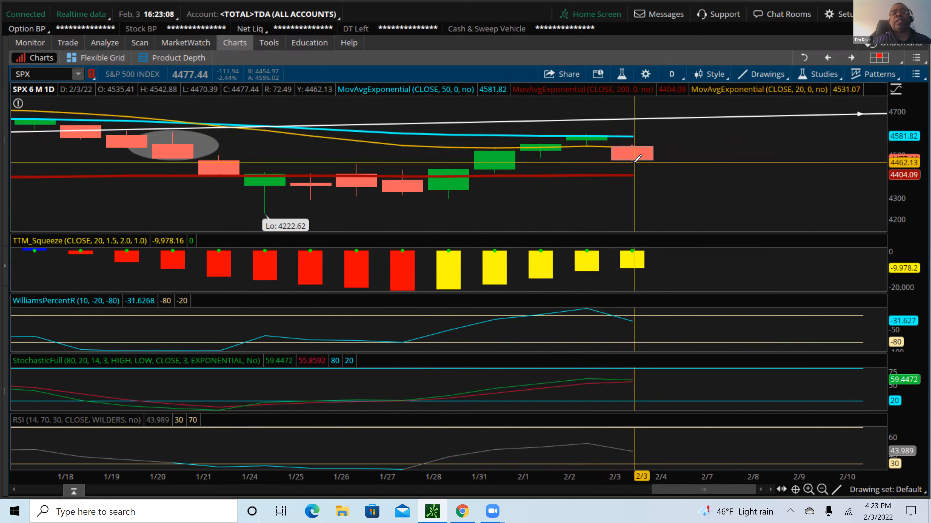
mouse_move(614, 208)
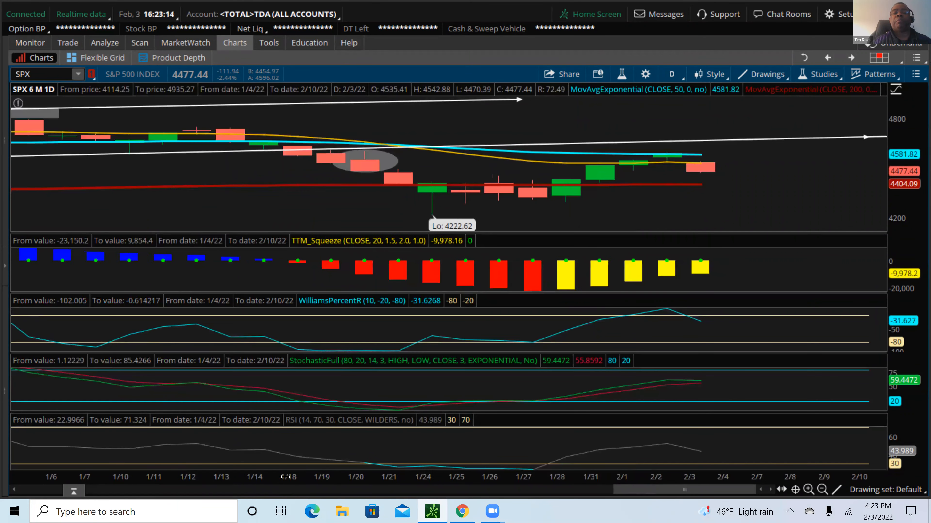
mouse_move(431, 214)
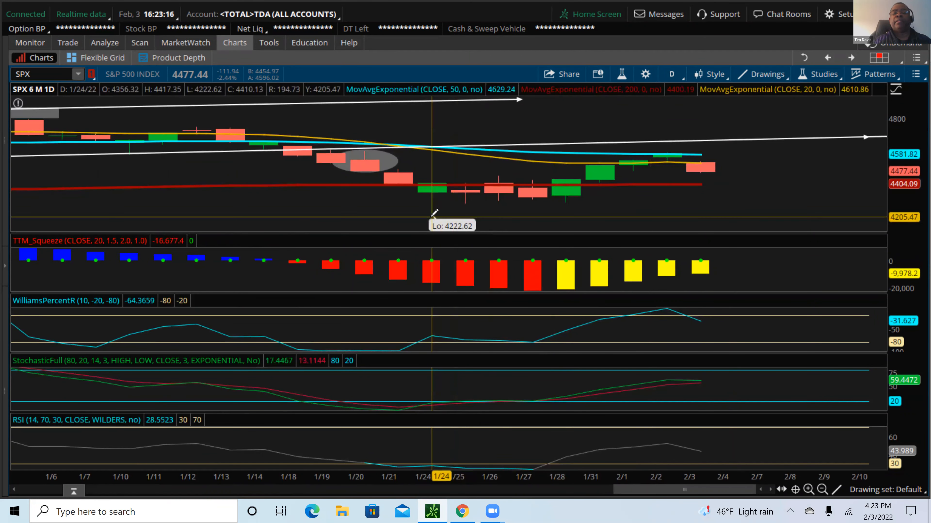
mouse_move(432, 208)
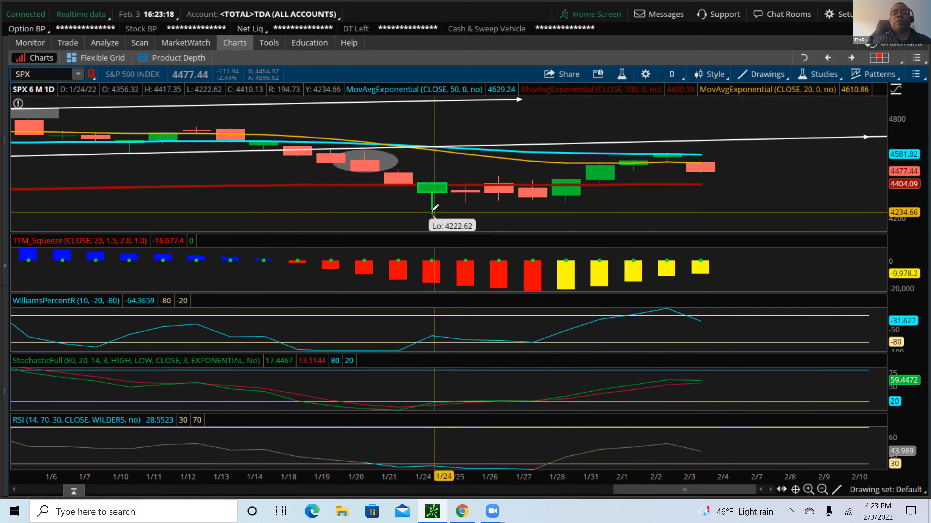
mouse_move(432, 212)
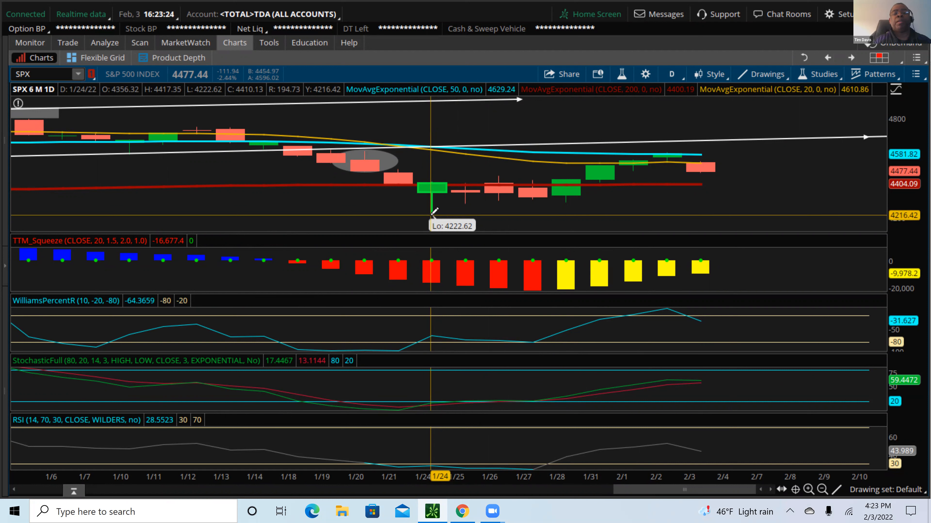
mouse_move(691, 166)
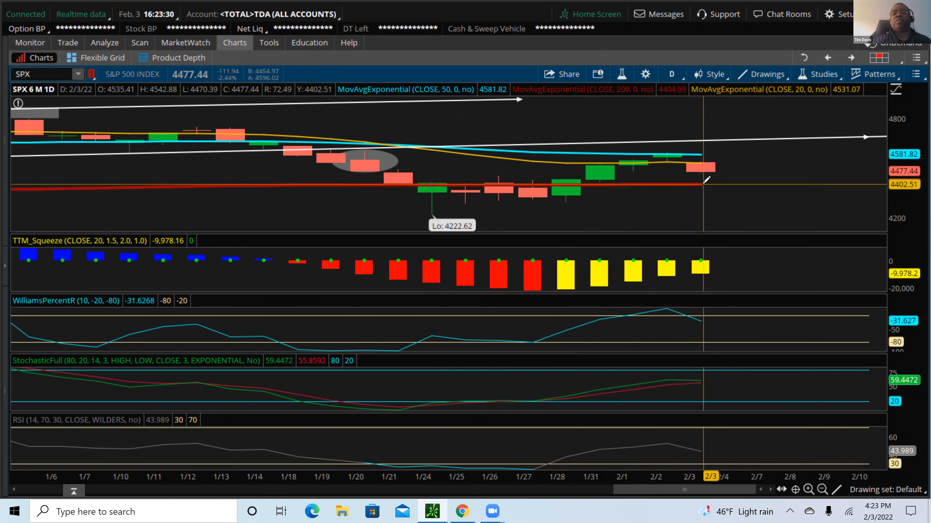
mouse_move(460, 213)
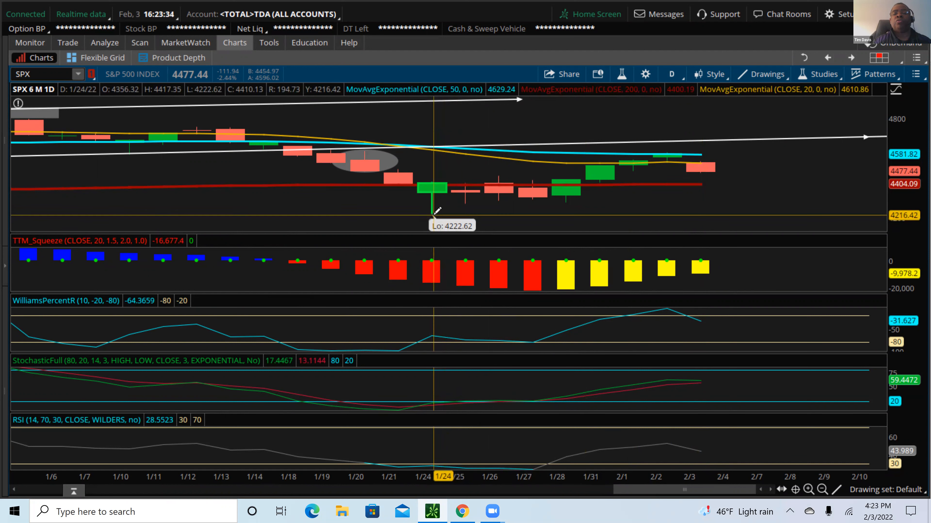
mouse_move(640, 163)
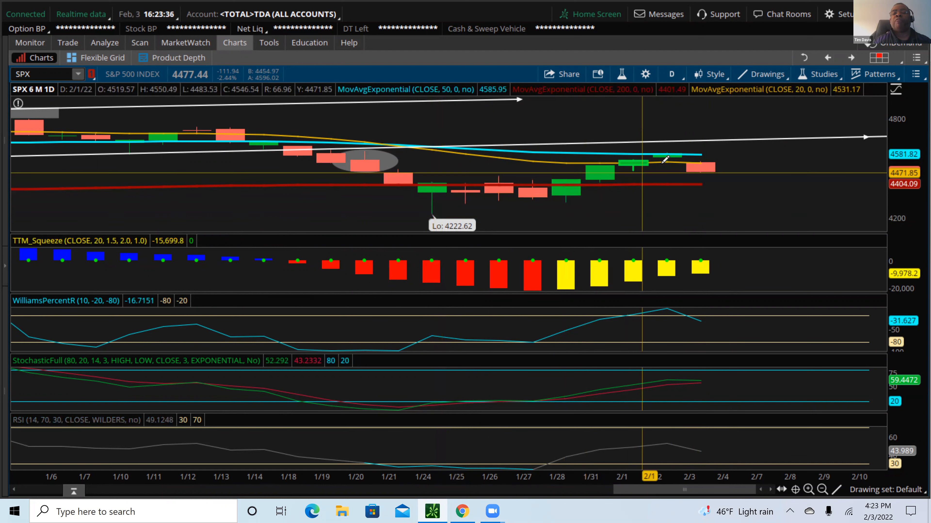
mouse_move(793, 101)
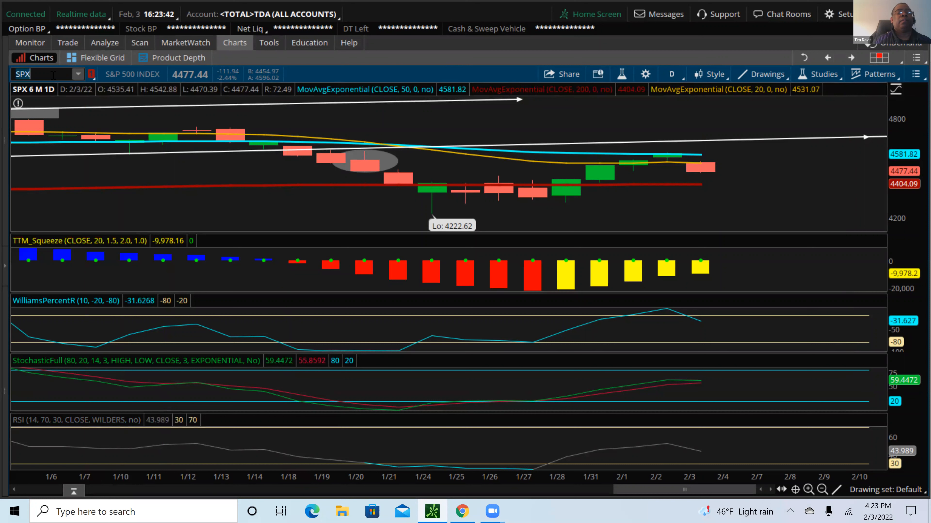
Load $DJI, the Dow Jones Industrial Average, as six-month daily candles with its studies.
text($DJI)
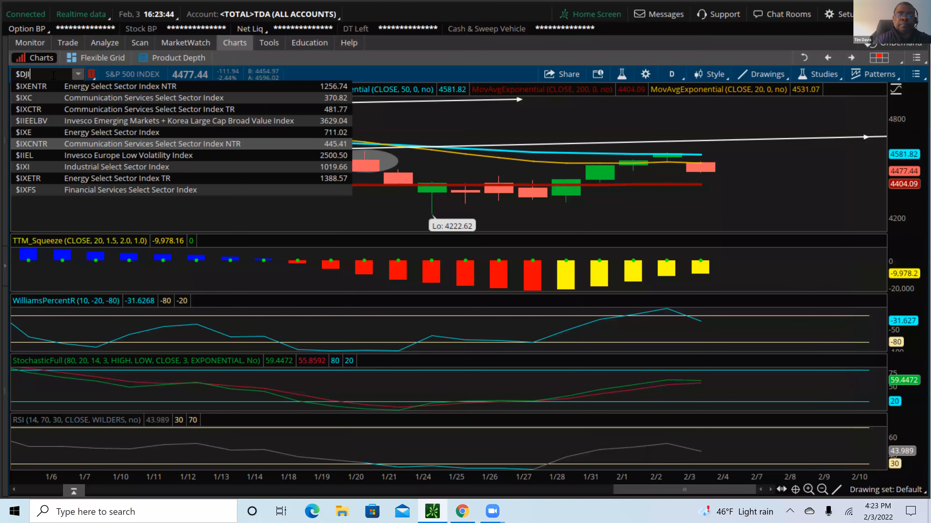
text($DJI)
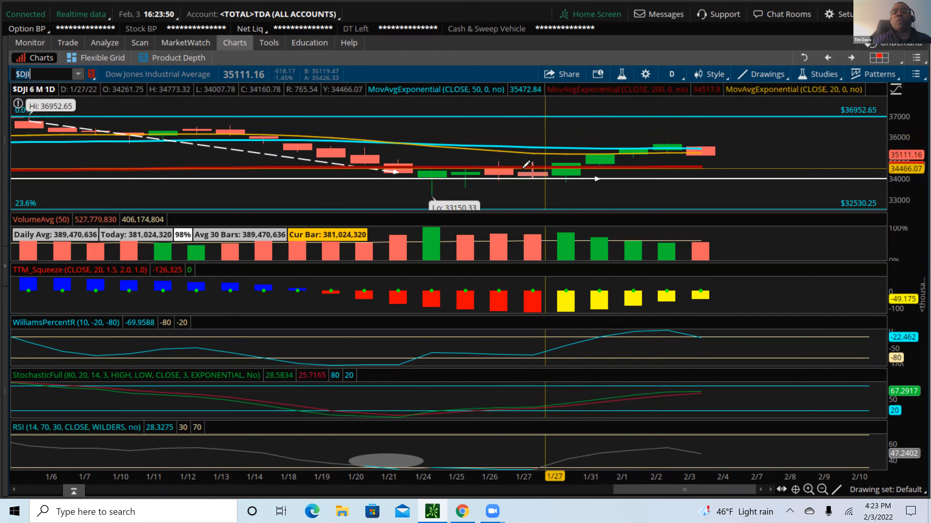
mouse_move(648, 149)
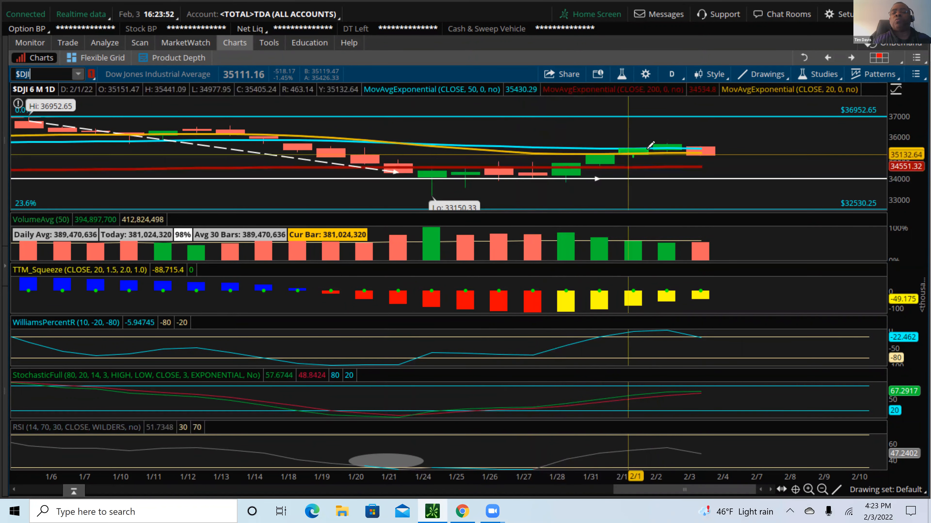
mouse_move(610, 157)
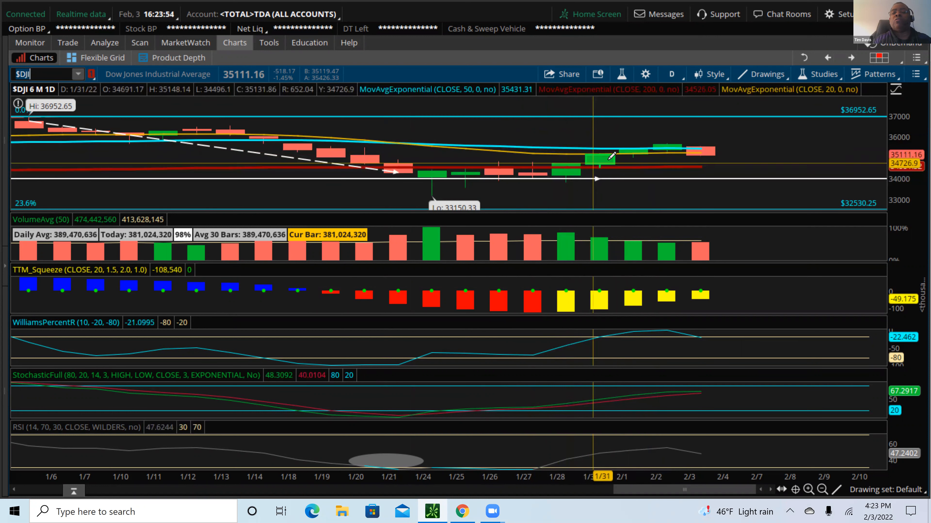
mouse_move(650, 144)
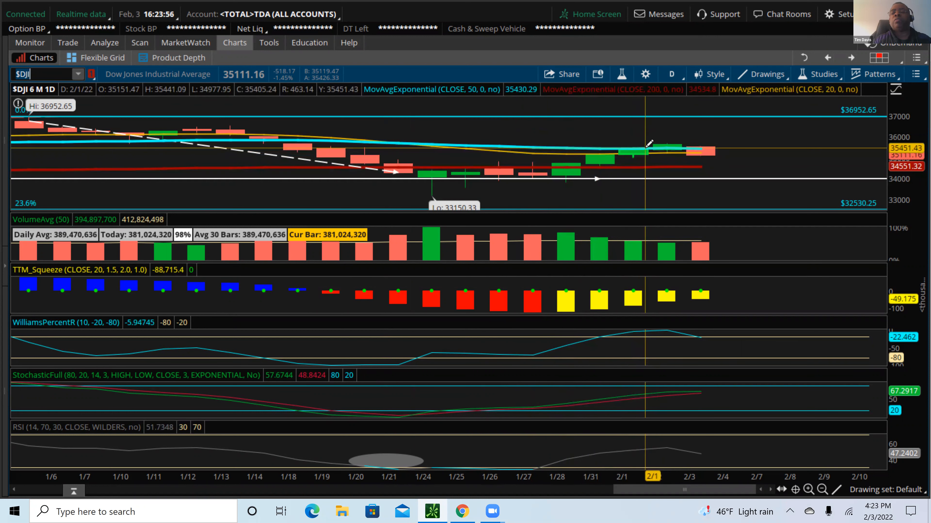
mouse_move(689, 142)
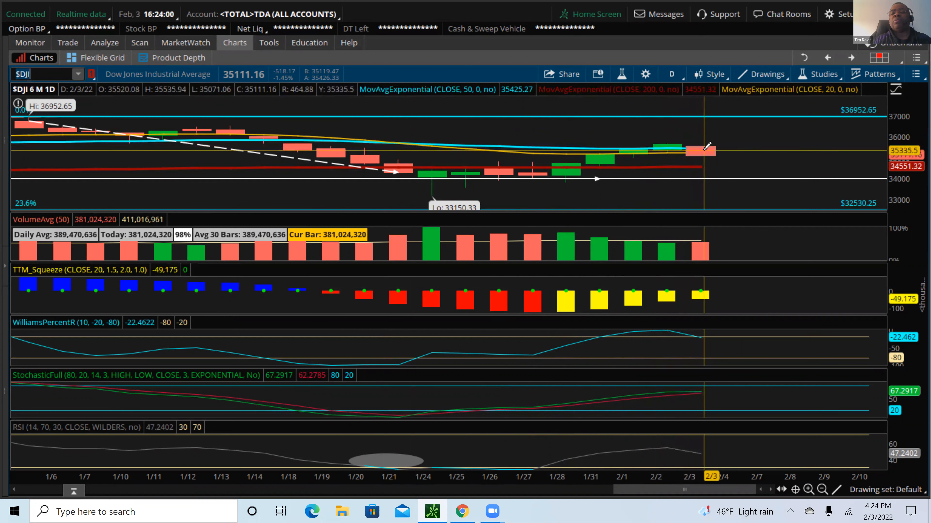
mouse_move(627, 181)
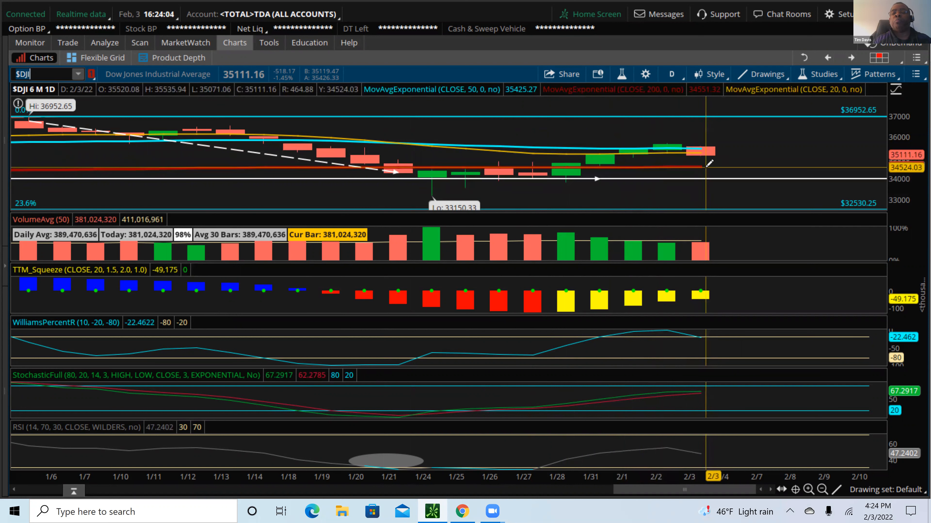
mouse_move(698, 163)
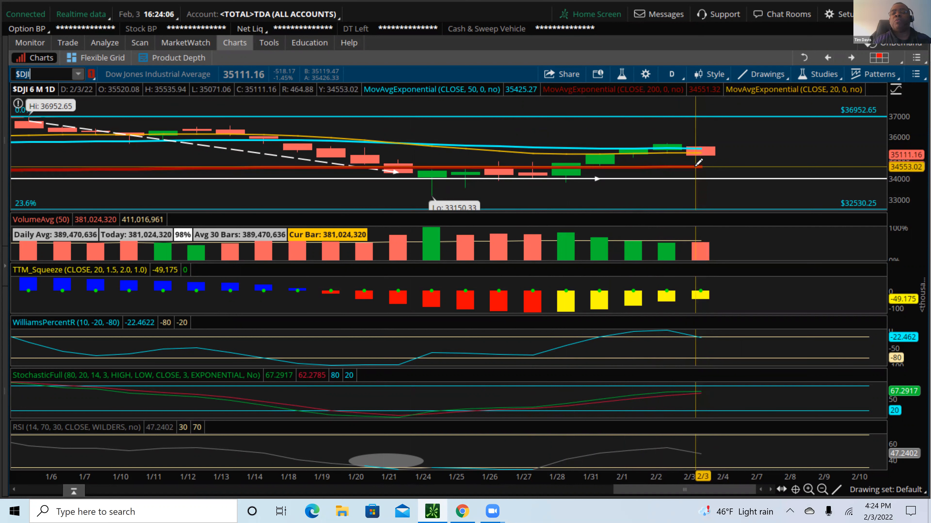
mouse_move(576, 174)
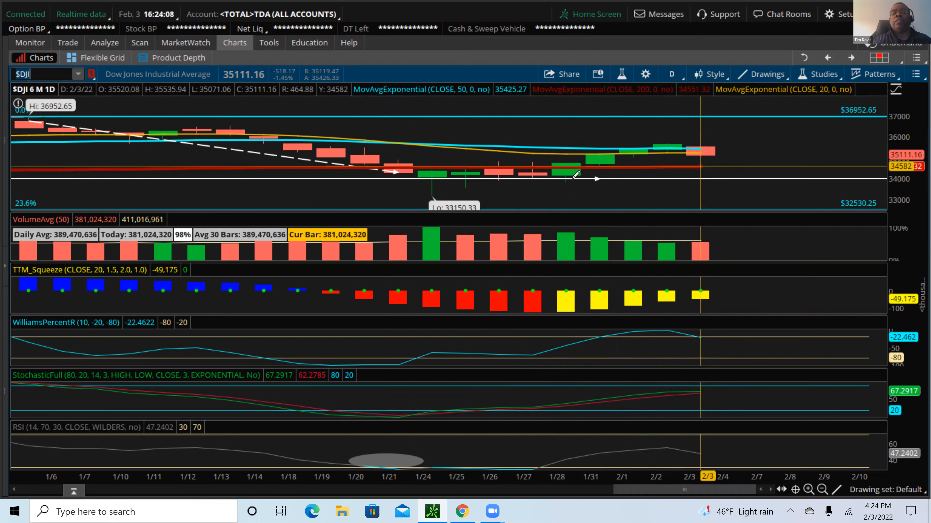
mouse_move(525, 166)
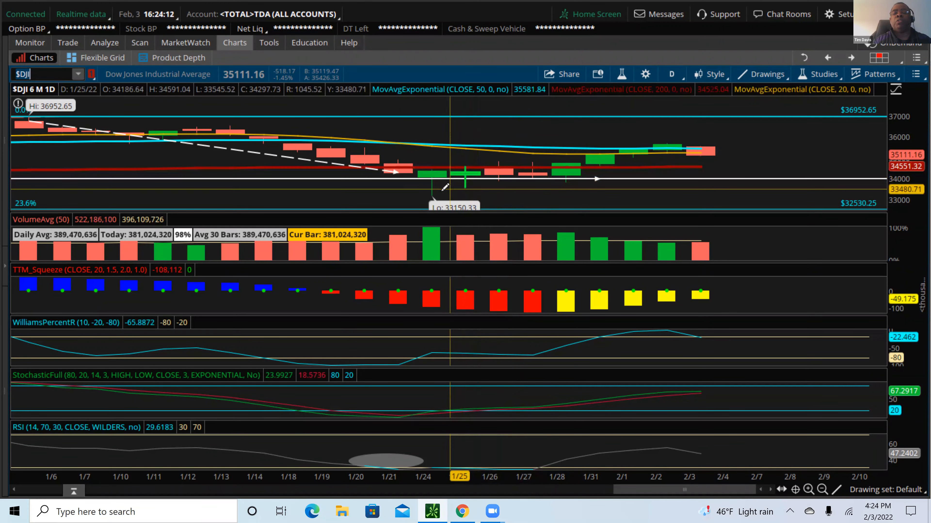
mouse_move(430, 178)
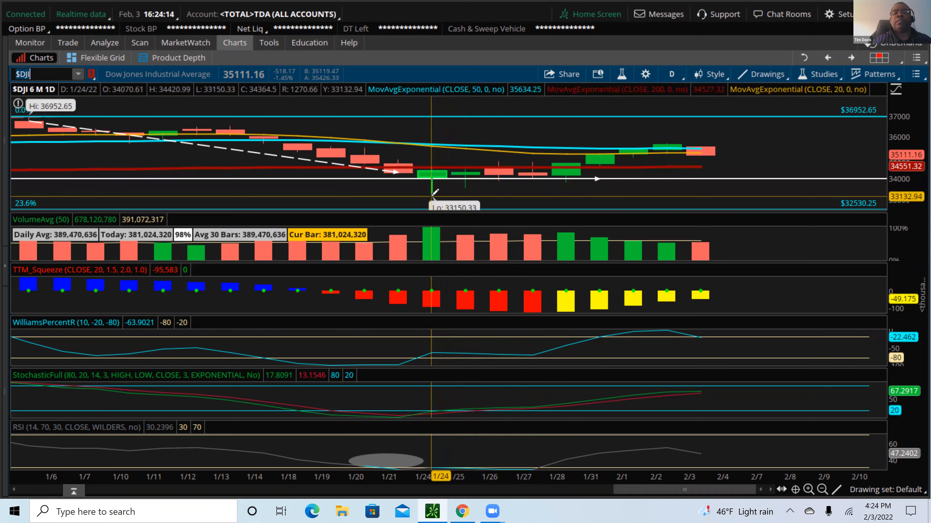
mouse_move(457, 177)
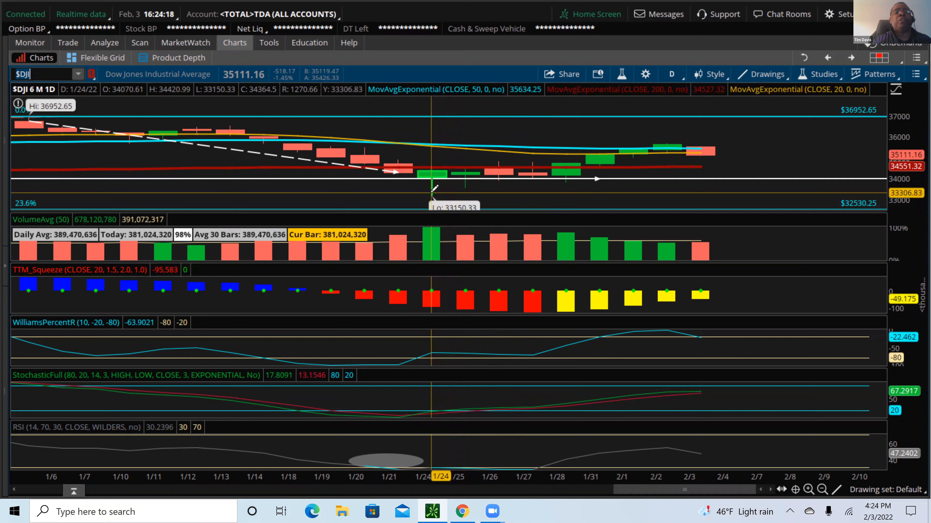
mouse_move(397, 142)
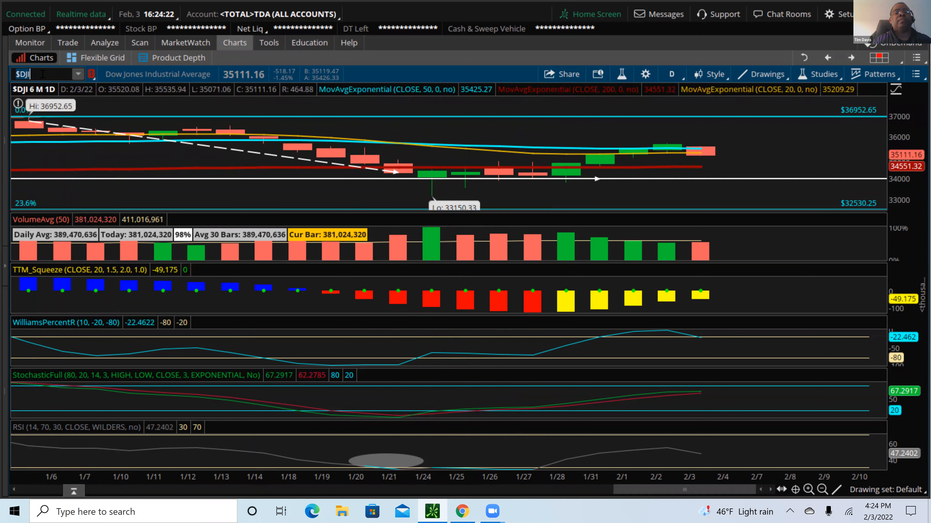
mouse_move(45, 74)
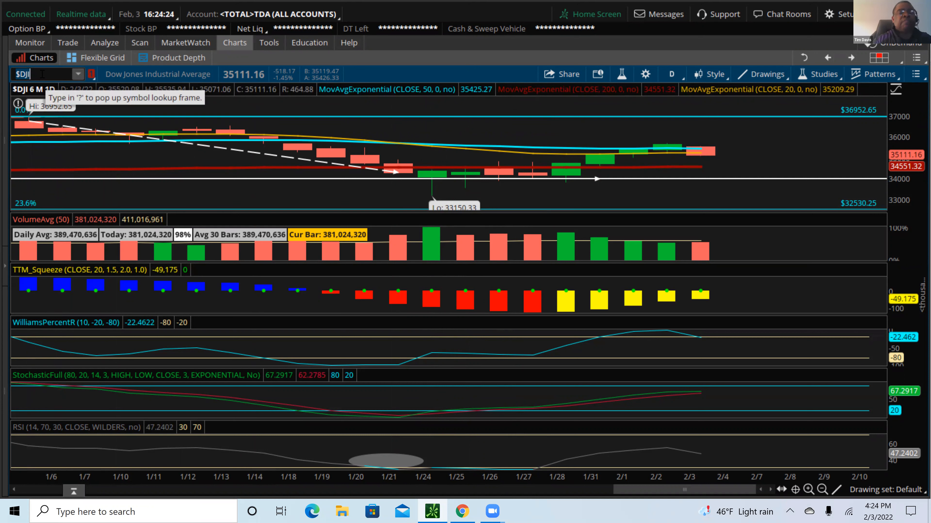
Enter $COMP to chart the NASDAQ Composite as six-month daily candles.
click(45, 74)
text($COMP)
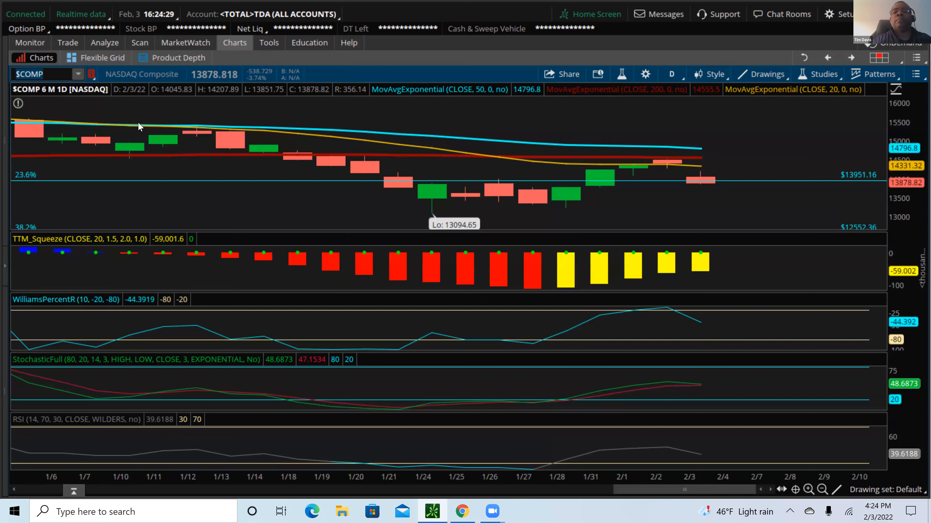
mouse_move(640, 172)
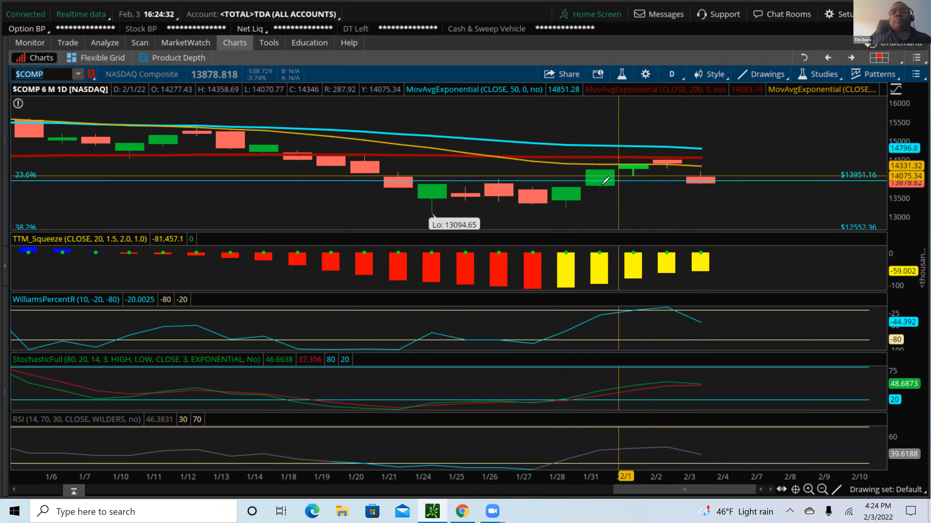
mouse_move(665, 161)
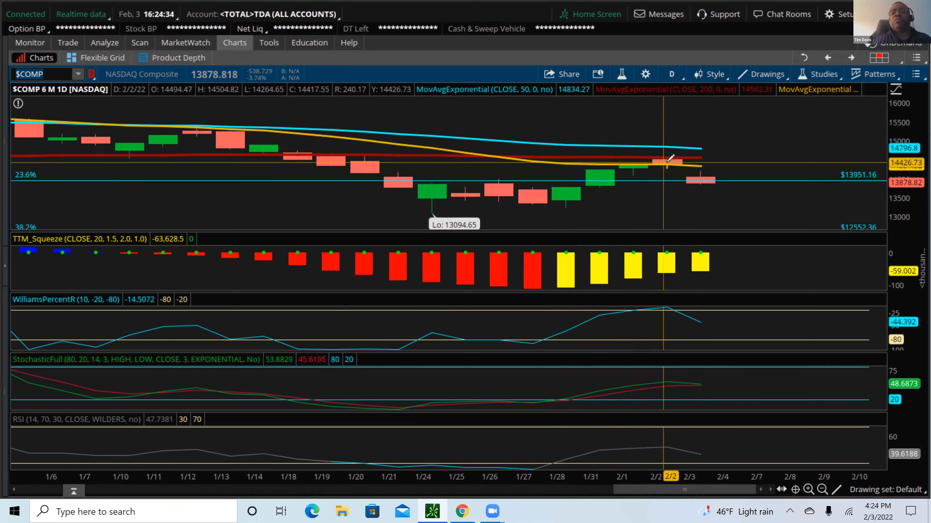
mouse_move(669, 156)
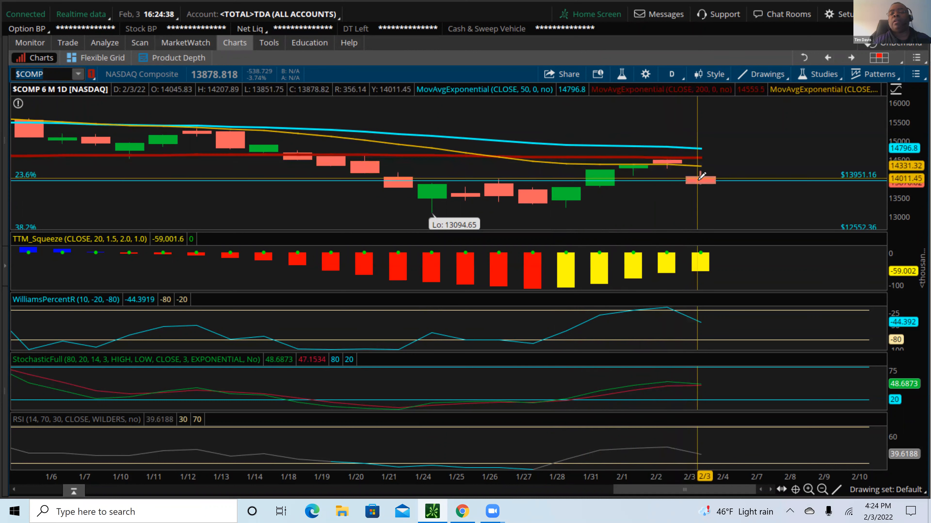
mouse_move(700, 180)
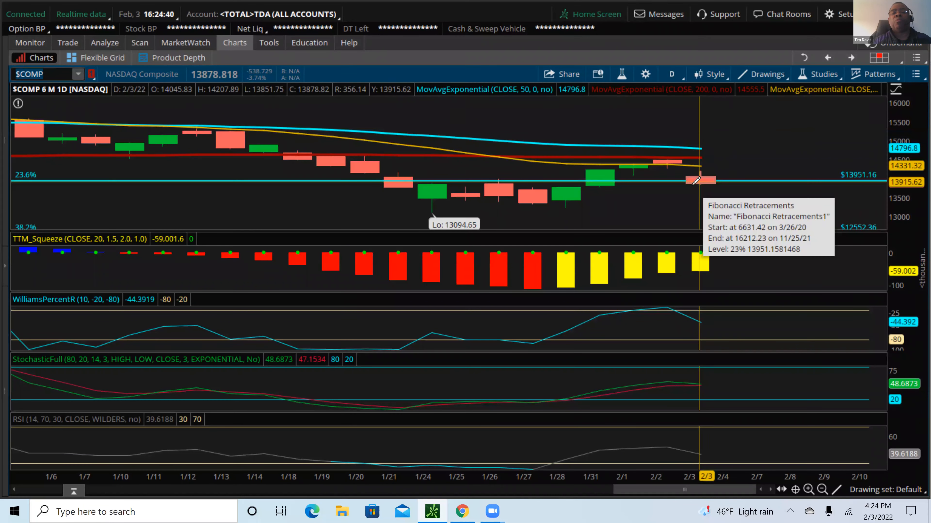
mouse_move(552, 208)
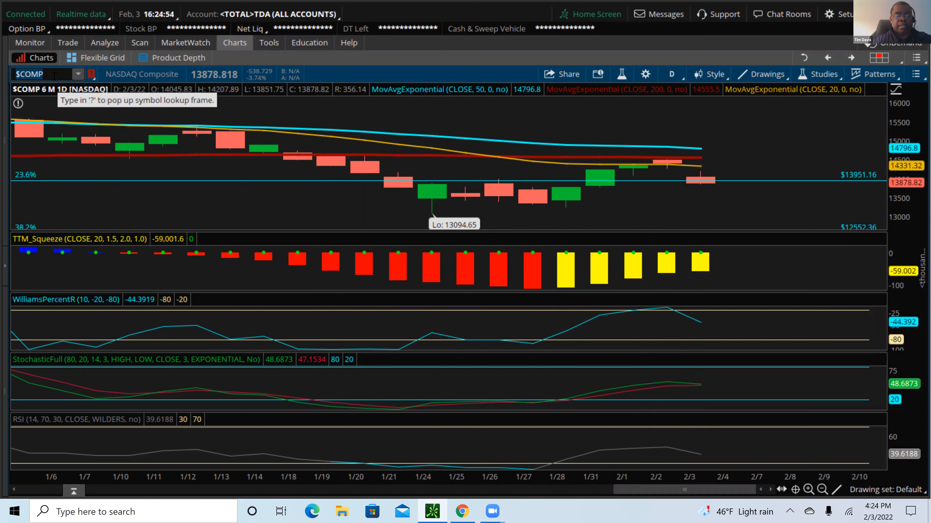
Chart RUT, the Russell 2000 Index, as six-month daily candles with its indicators.
text(RUT)
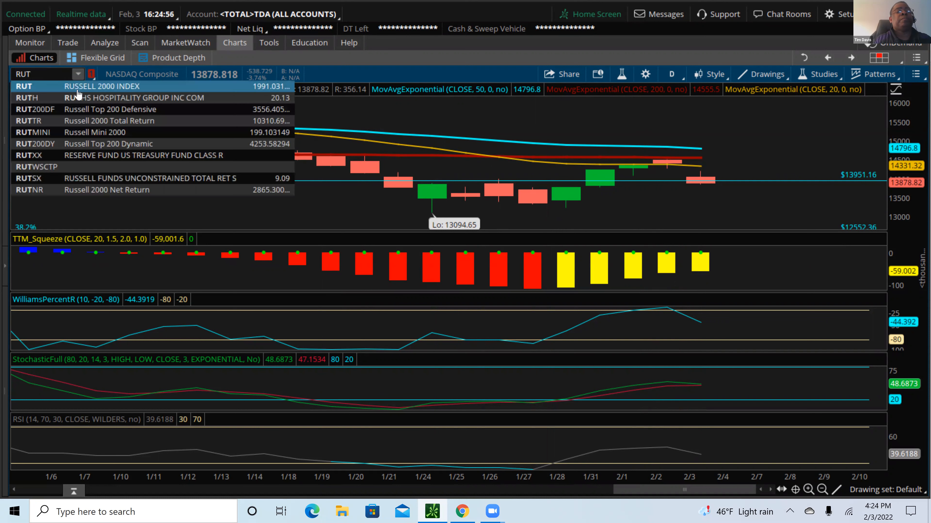
click(24, 87)
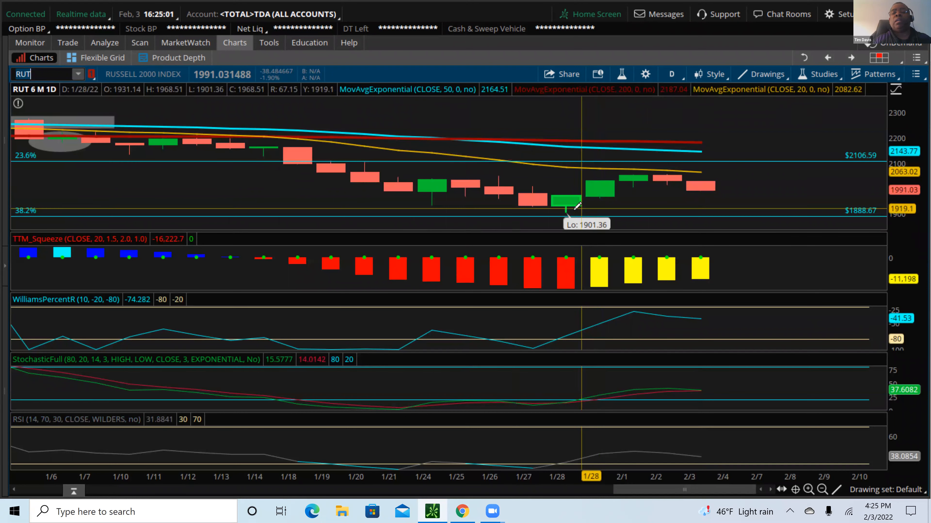
mouse_move(648, 167)
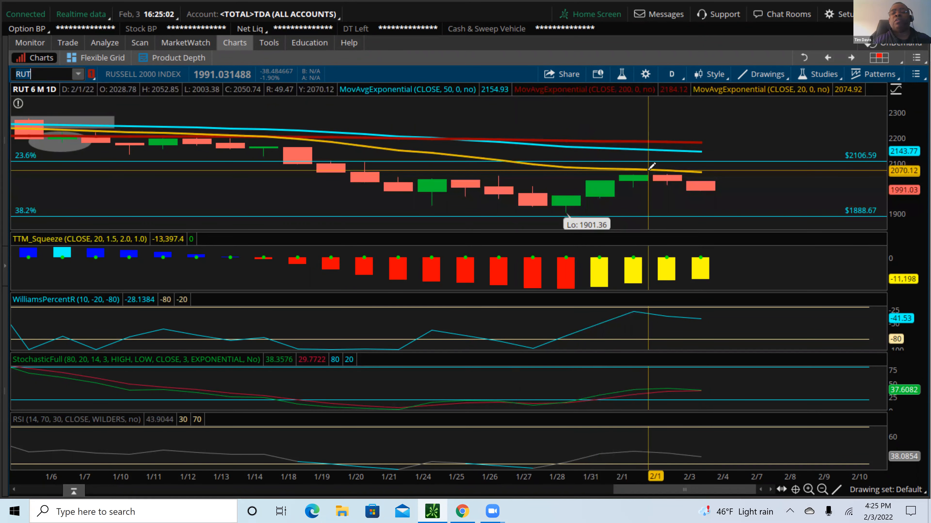
mouse_move(665, 197)
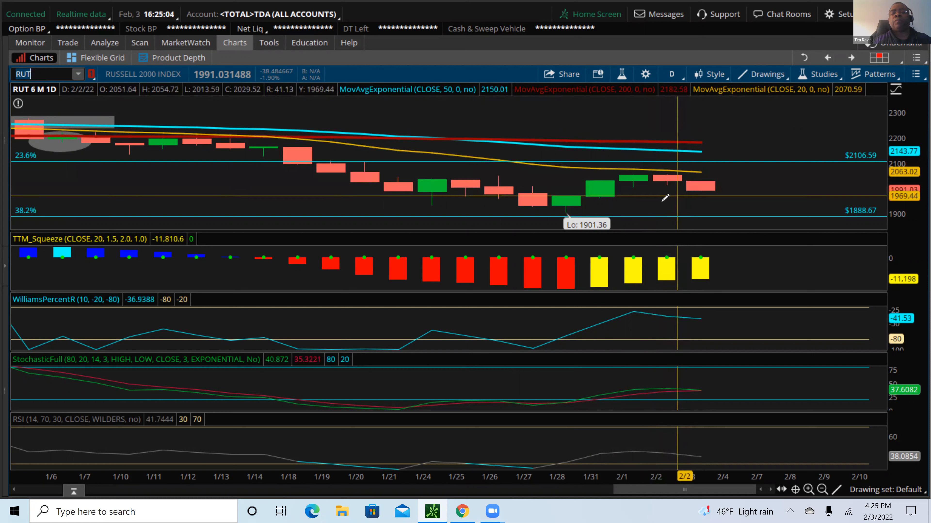
mouse_move(587, 213)
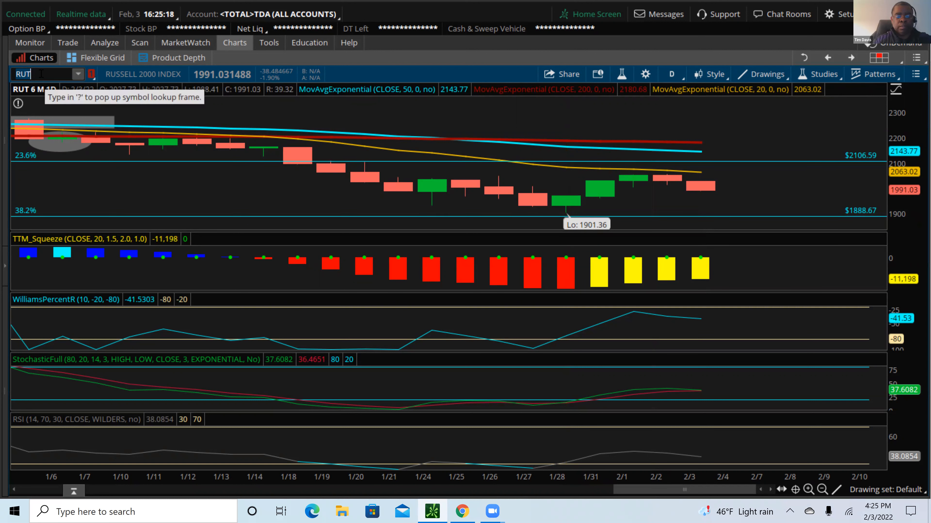
Chart VIX, the CBOE Market Volatility Index, as six-month daily candles.
text(VIX)
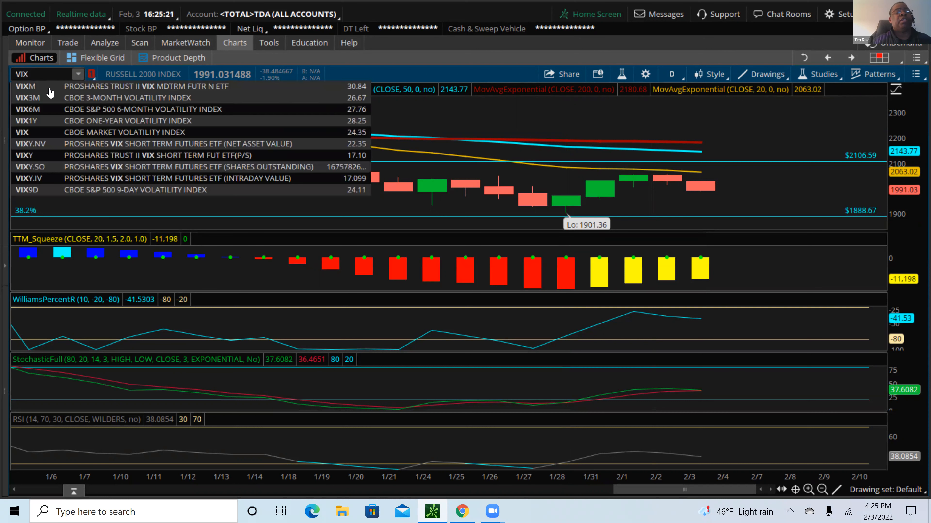
click(22, 132)
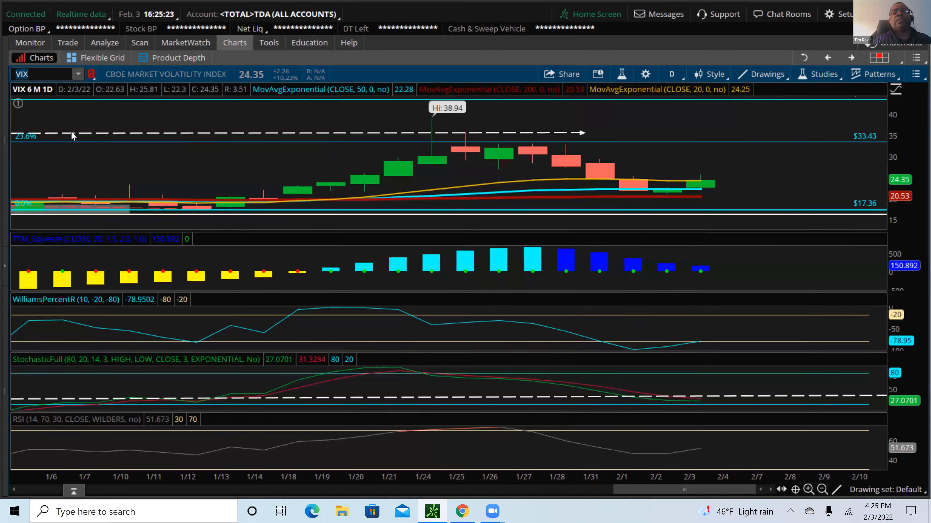
mouse_move(386, 174)
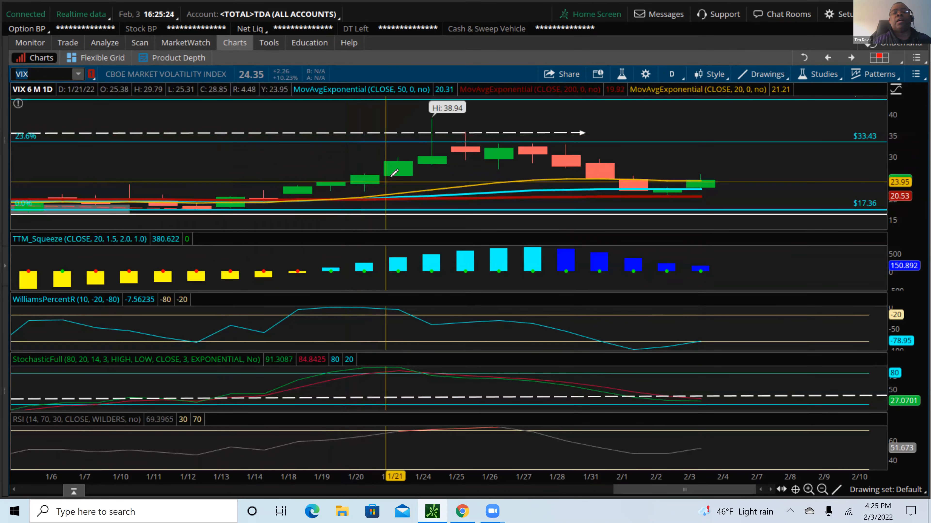
mouse_move(432, 119)
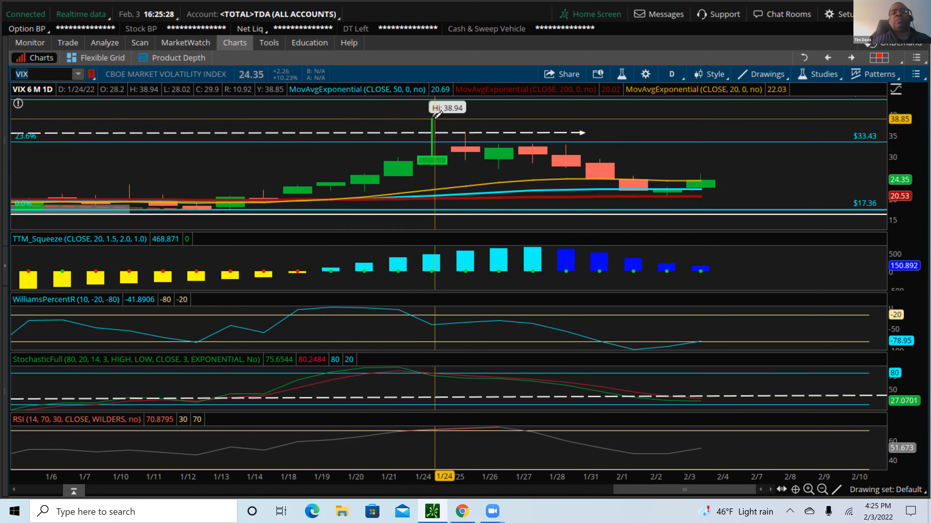
mouse_move(535, 148)
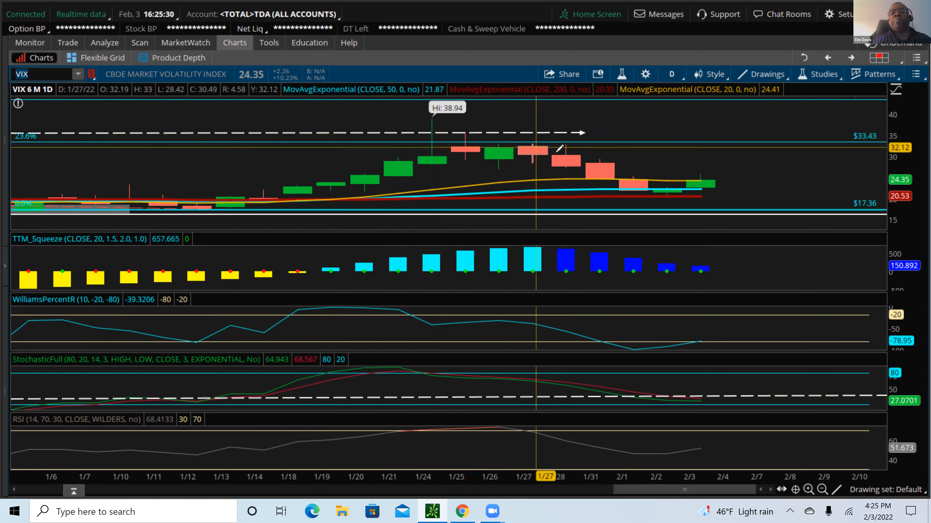
mouse_move(664, 184)
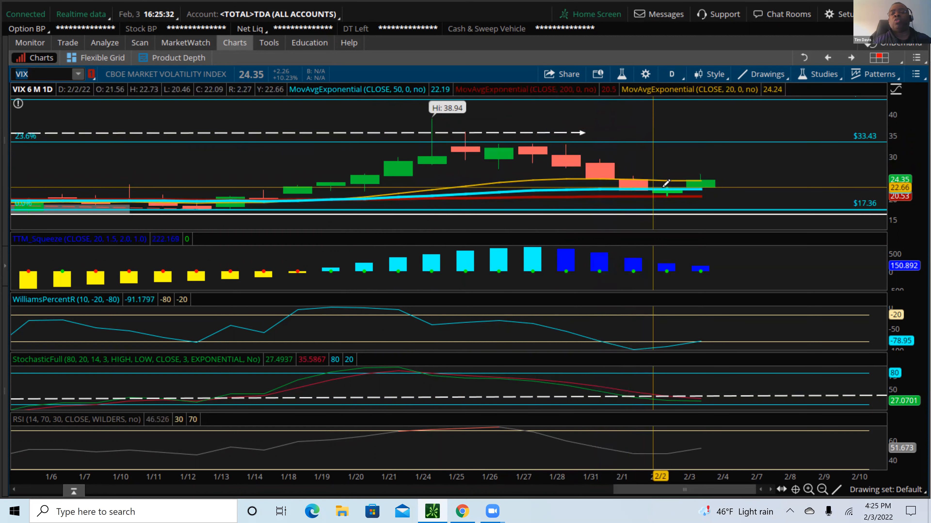
mouse_move(681, 188)
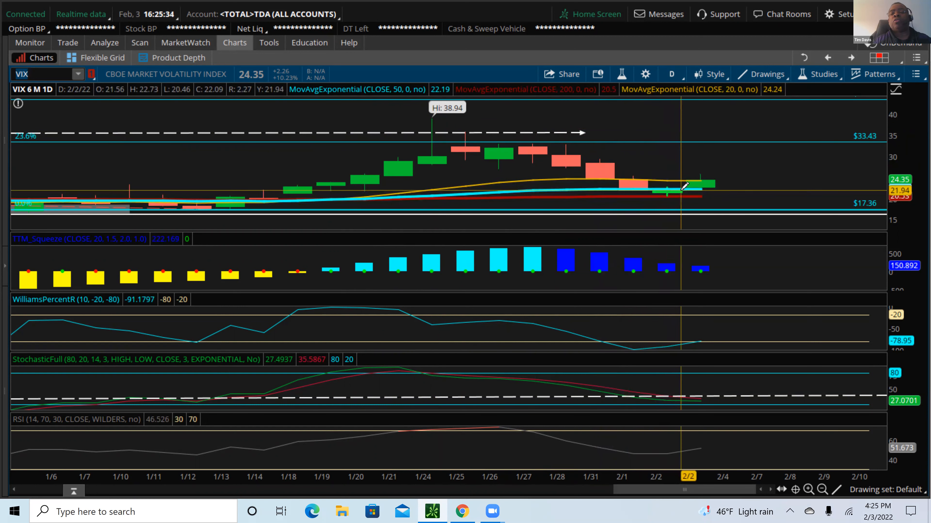
mouse_move(670, 190)
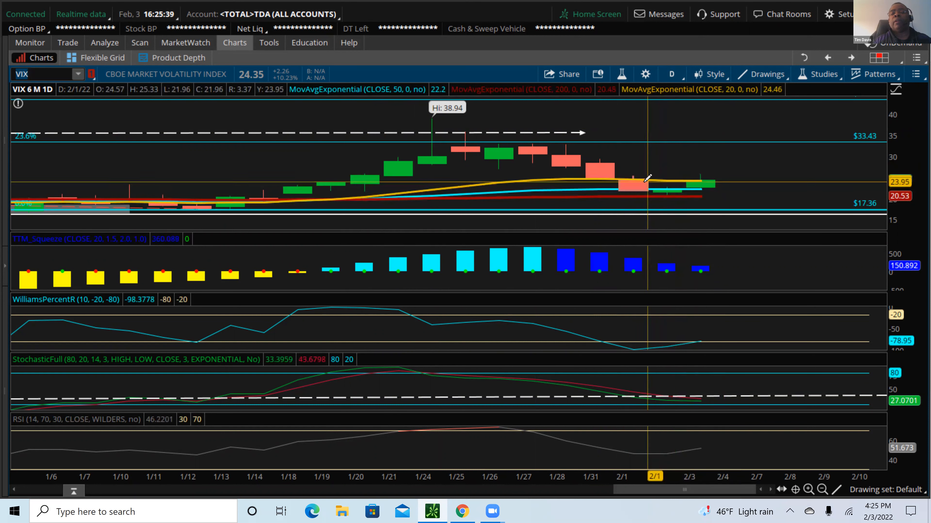
mouse_move(671, 190)
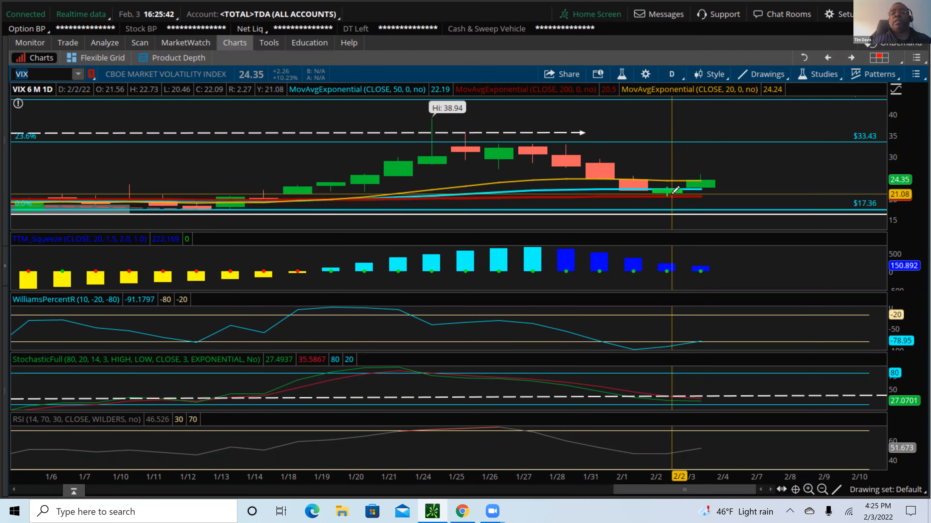
mouse_move(698, 190)
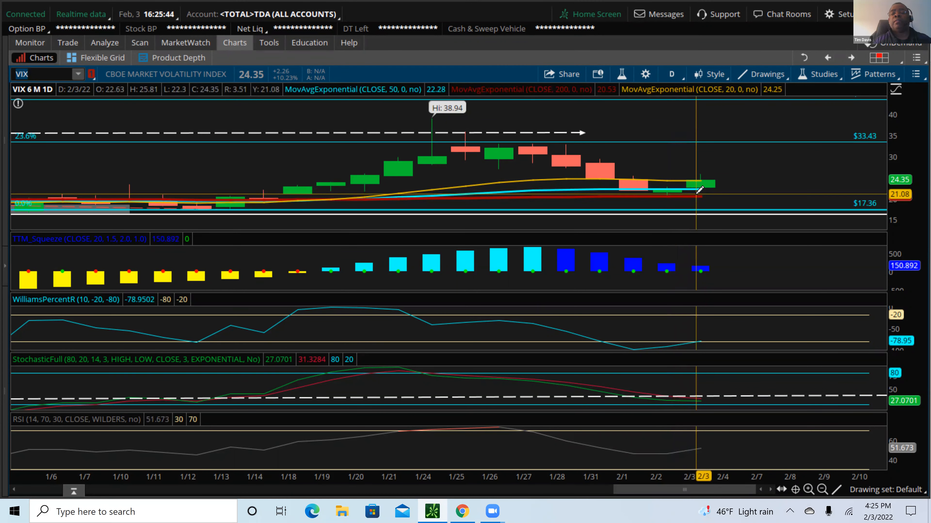
mouse_move(698, 191)
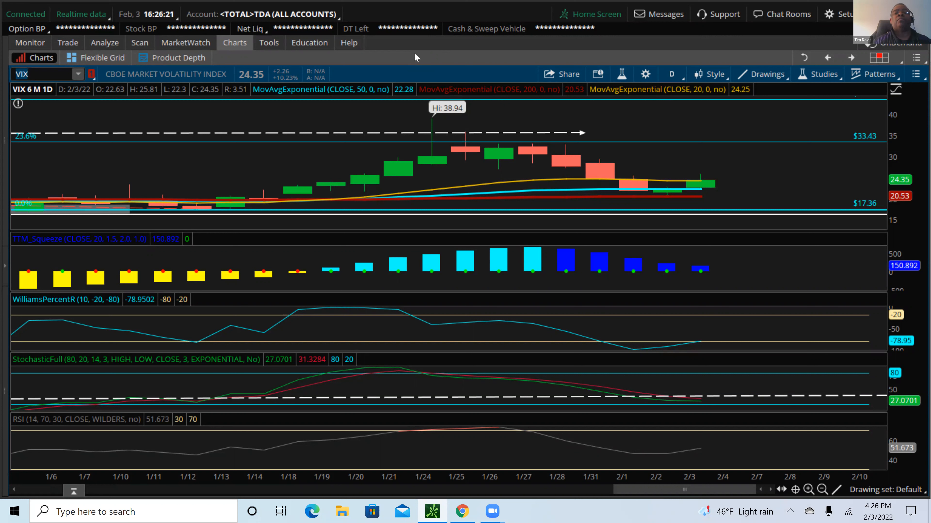
mouse_move(484, 67)
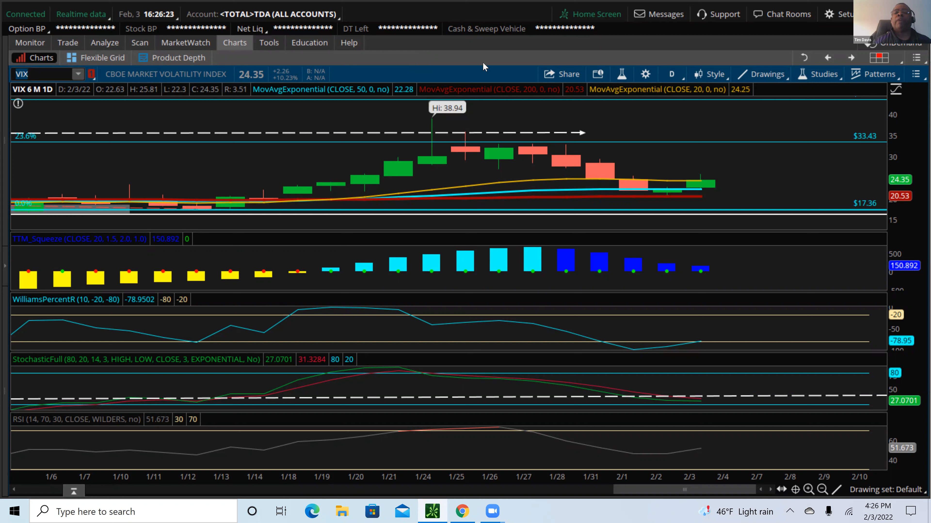